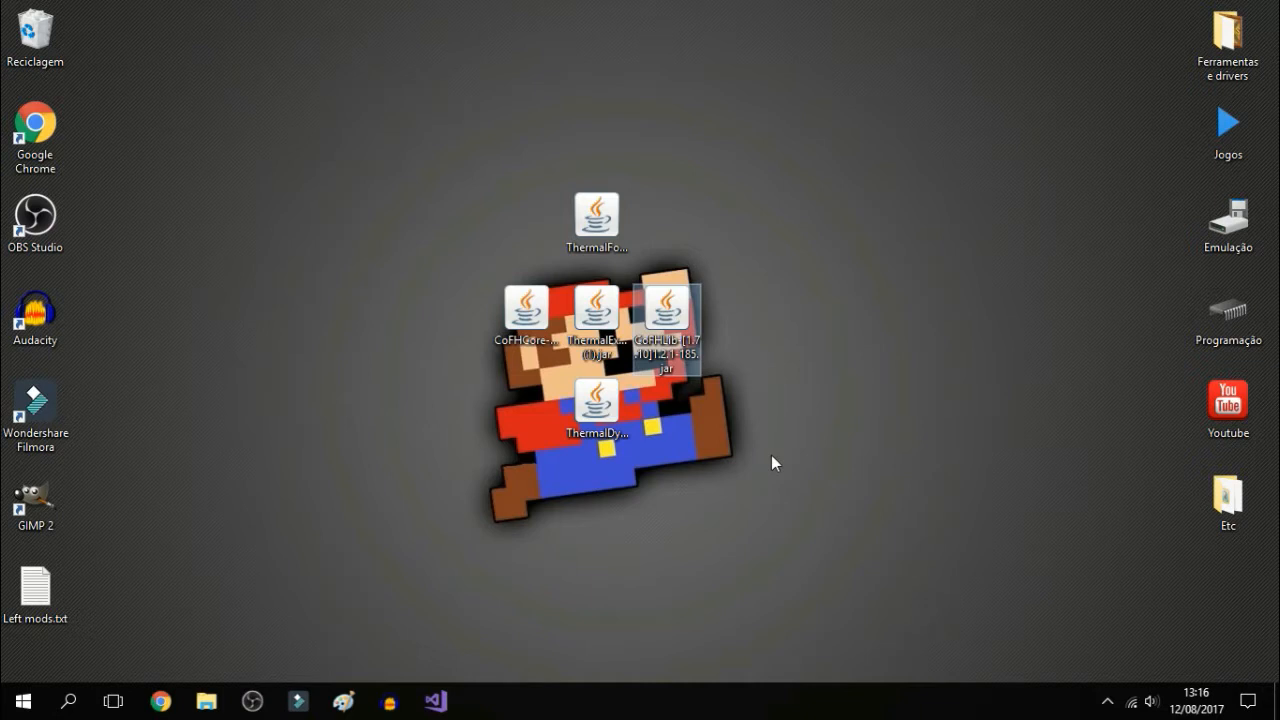
pyautogui.moveTo(748, 442)
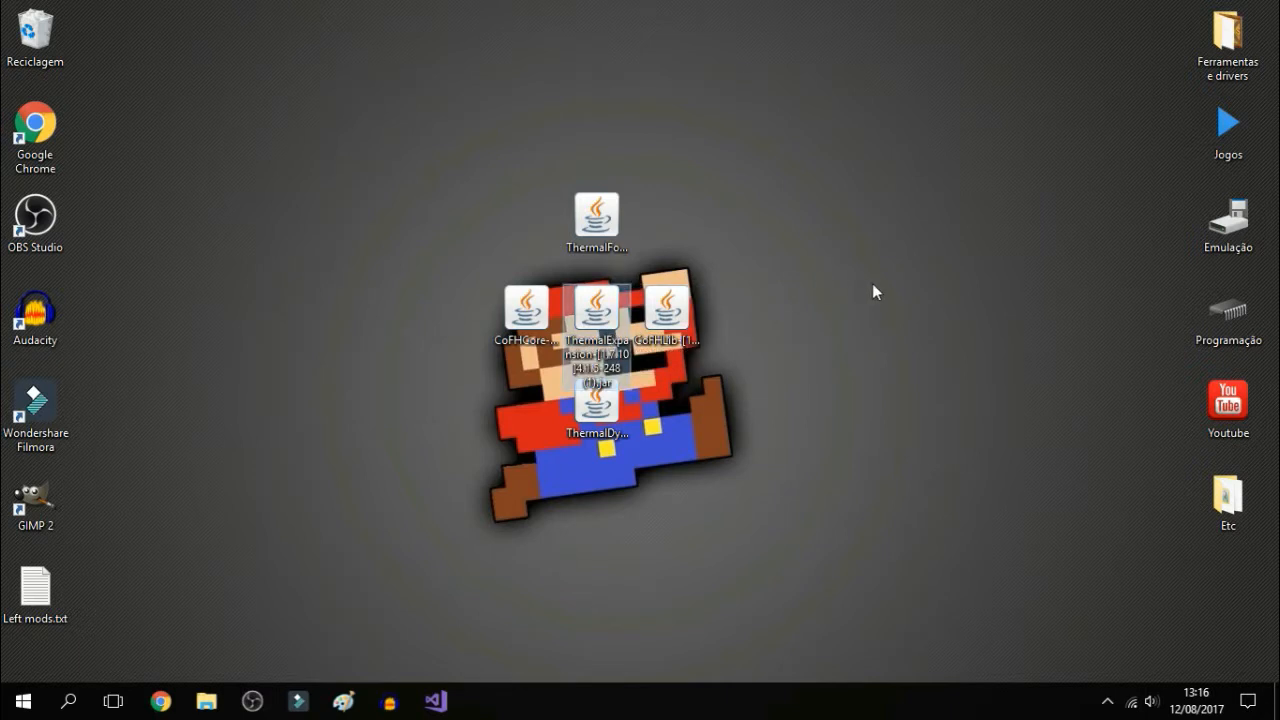
pyautogui.moveTo(876, 296)
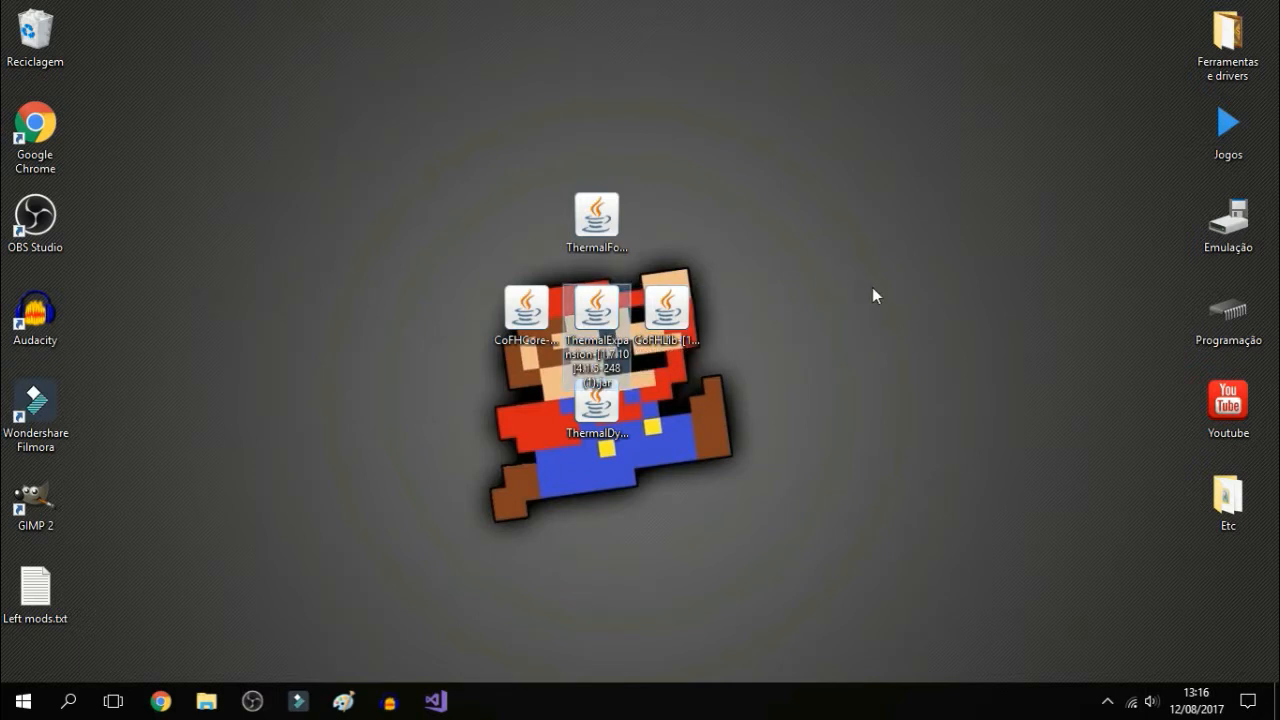
pyautogui.moveTo(484, 338)
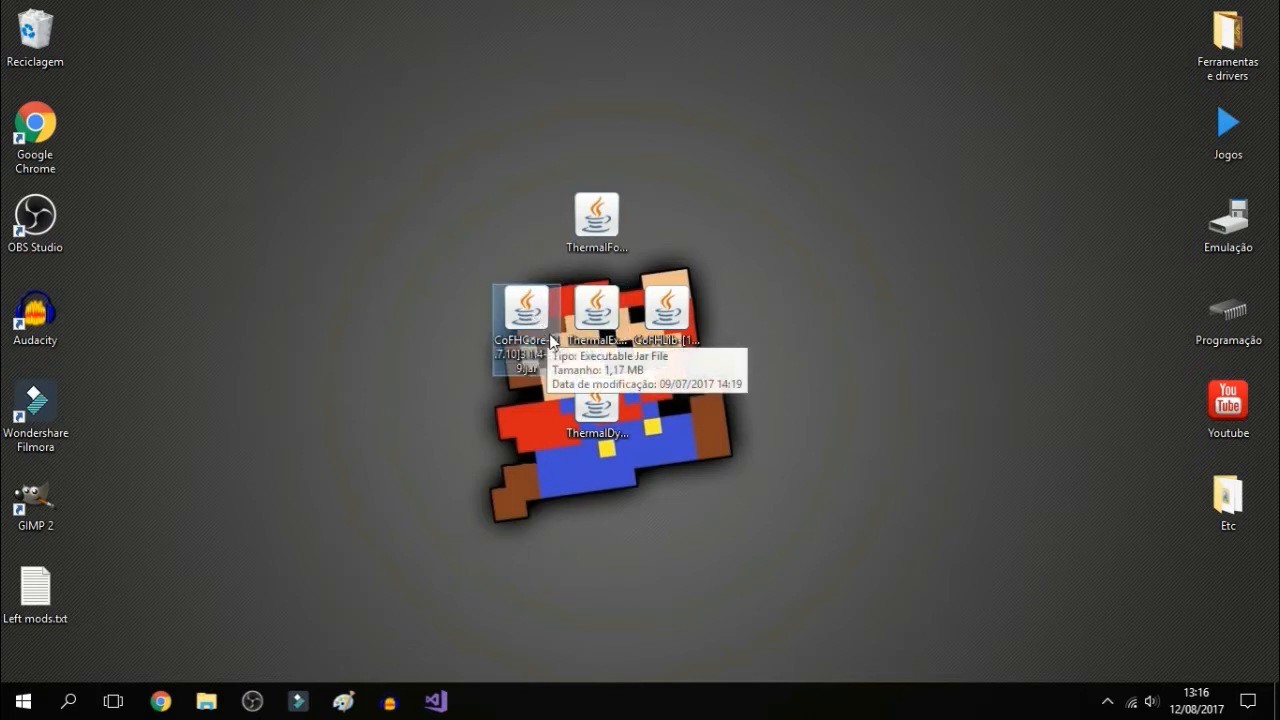
# - Go to the official Minecraft Forge site from the search results
pyautogui.click(596, 216)
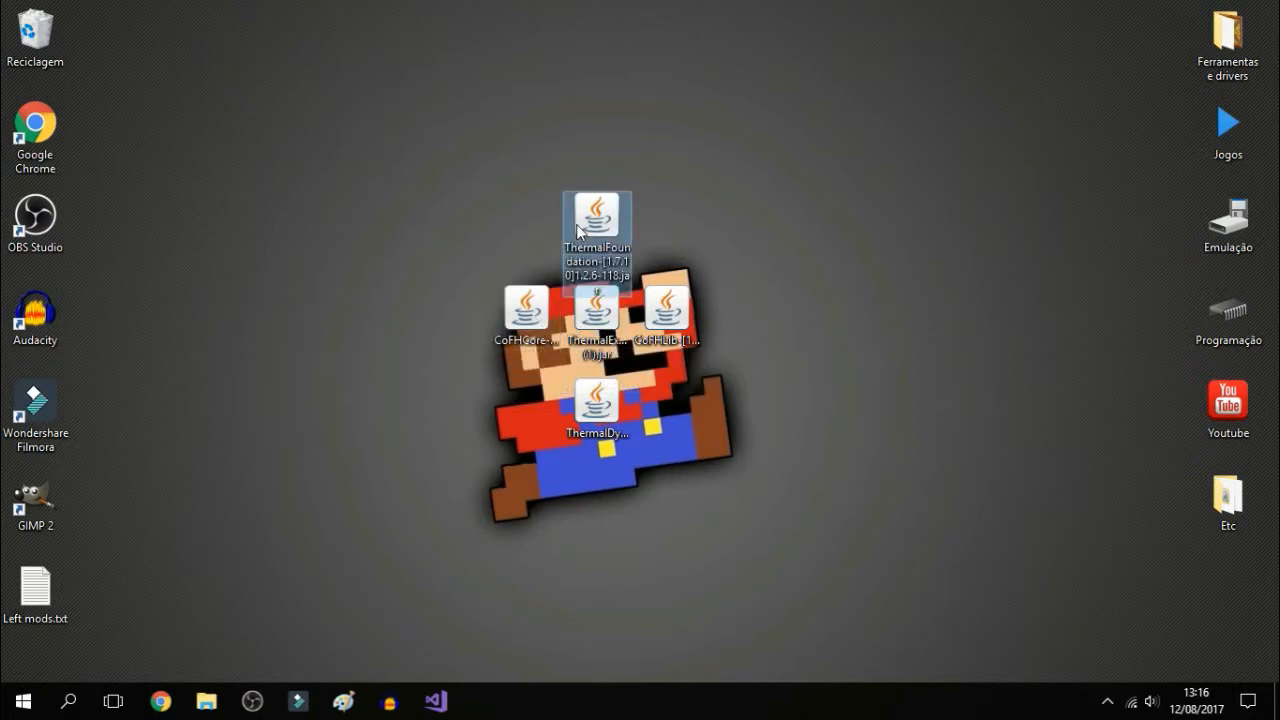
pyautogui.moveTo(904, 564)
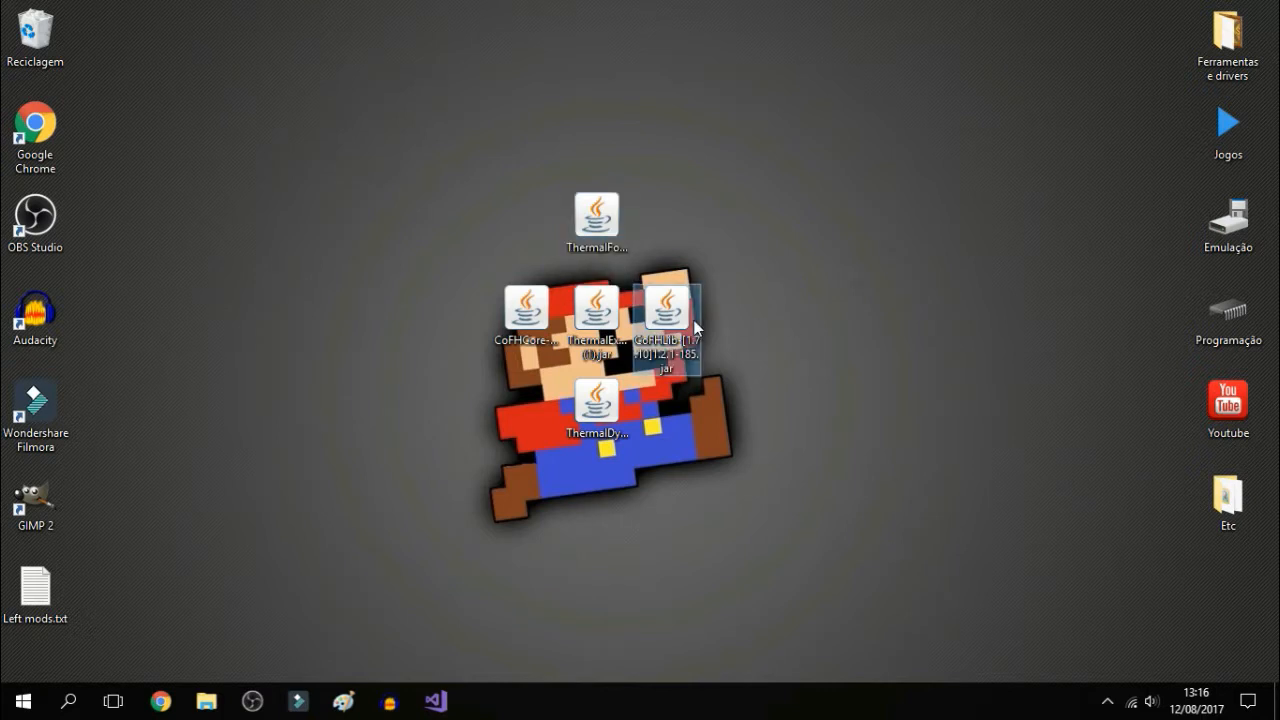
pyautogui.moveTo(828, 324)
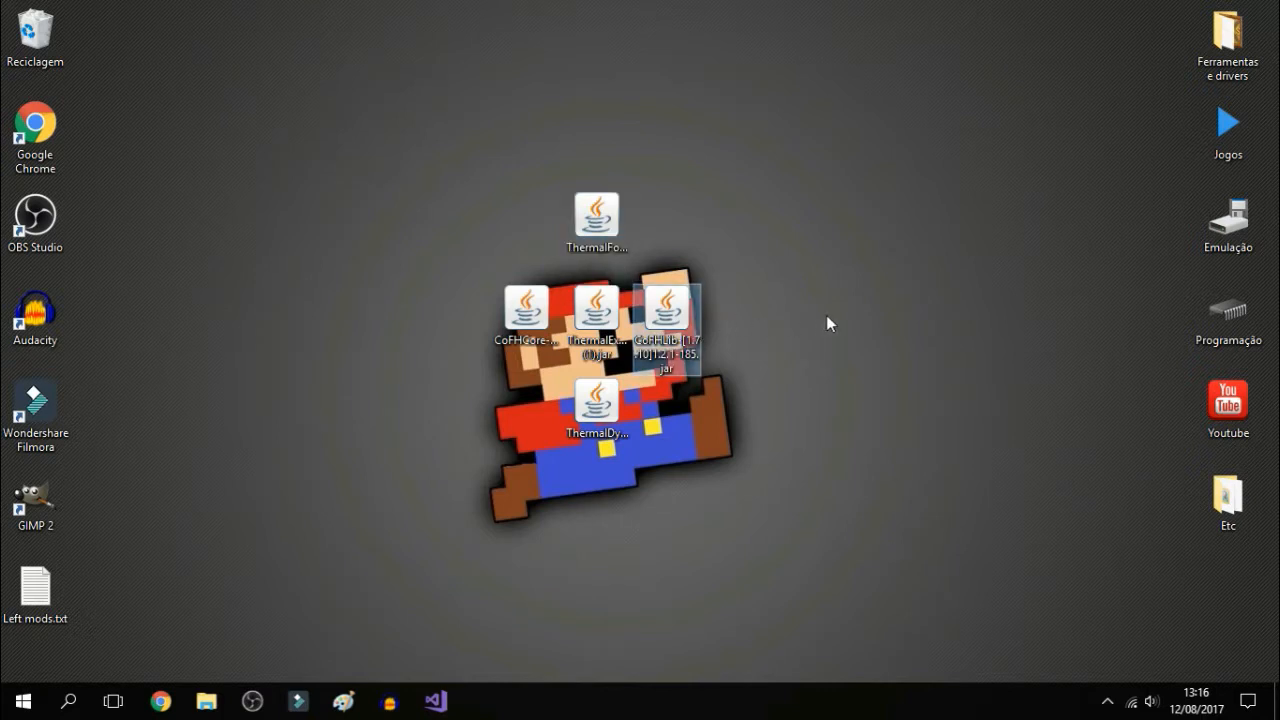
pyautogui.moveTo(596, 432)
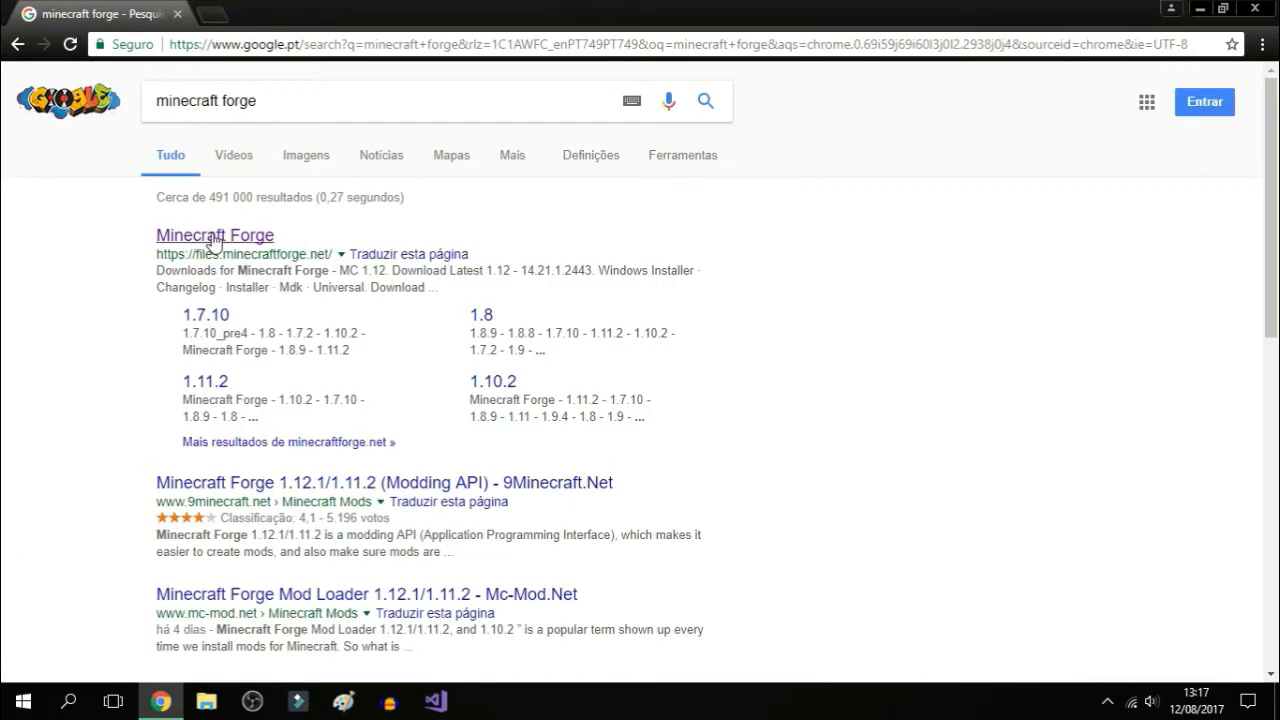
pyautogui.click(214, 236)
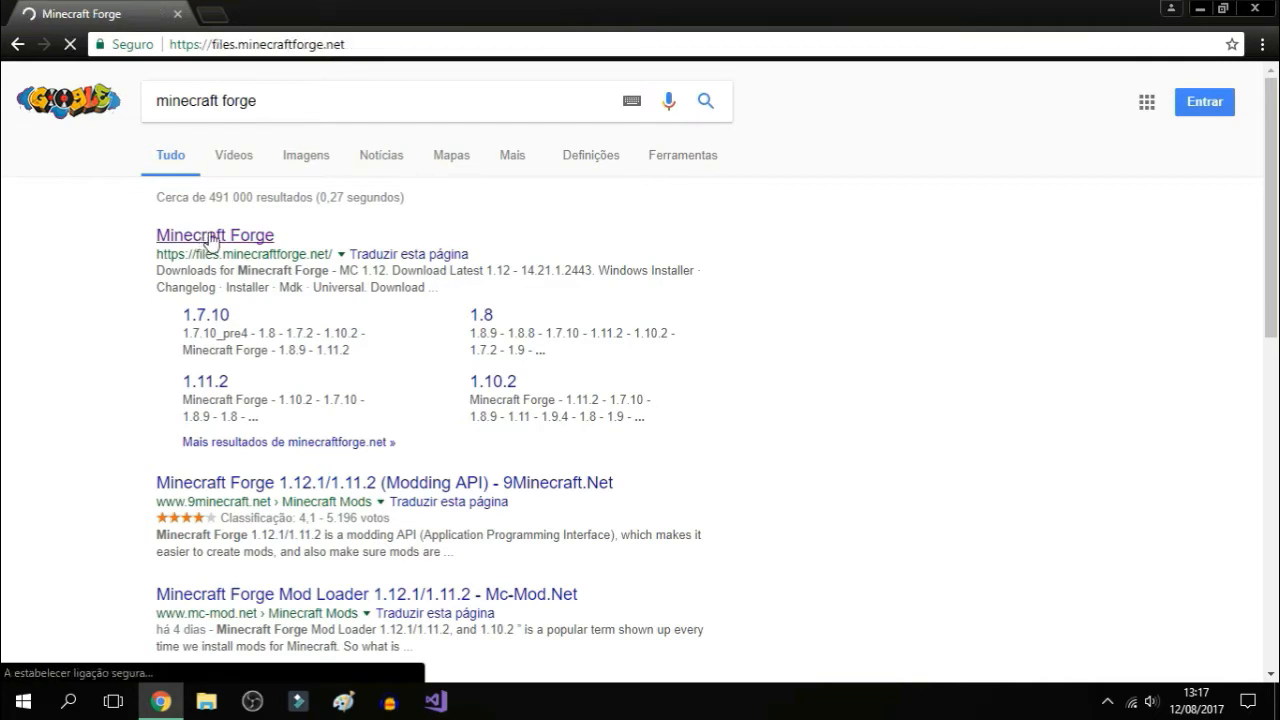
pyautogui.click(214, 236)
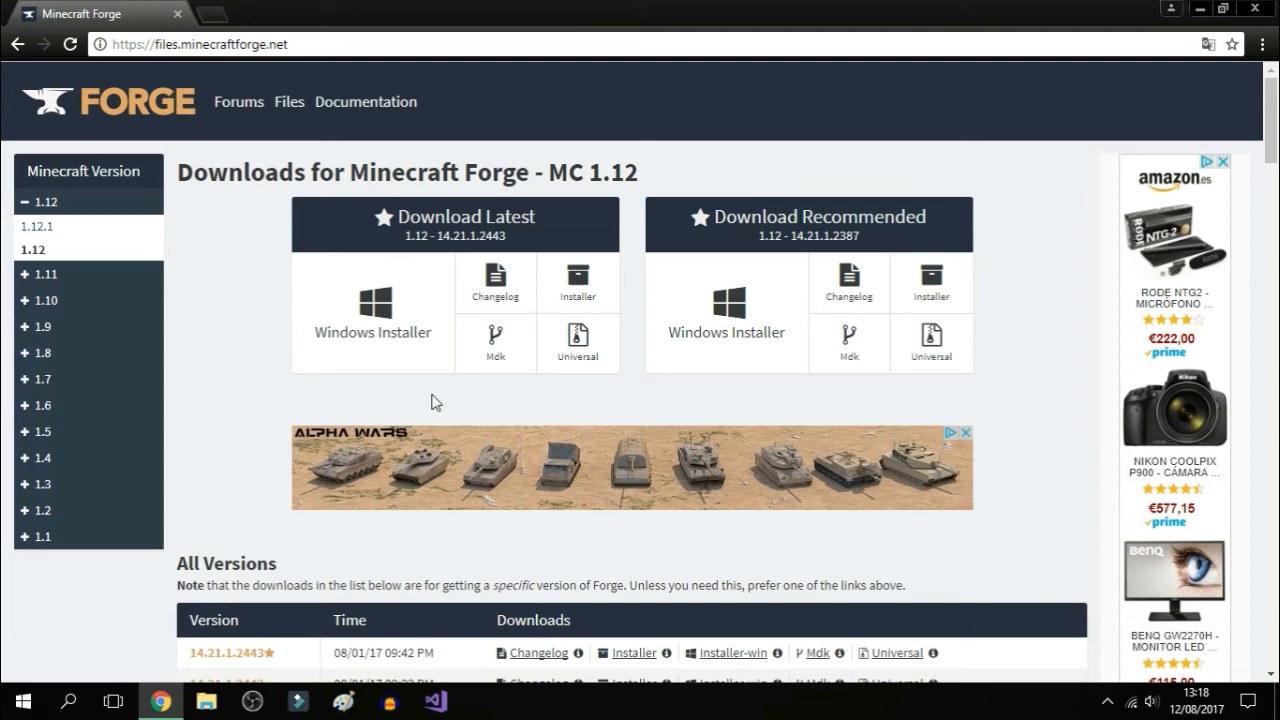
pyautogui.moveTo(368, 218)
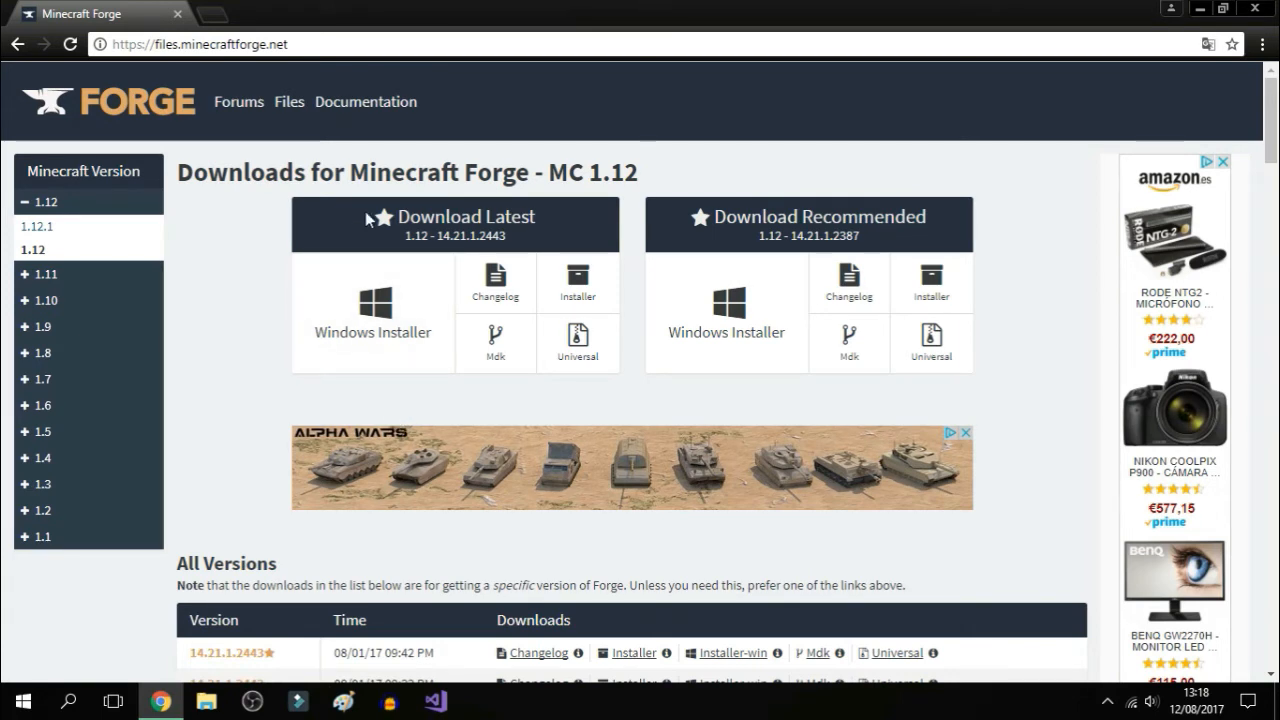
pyautogui.moveTo(44, 378)
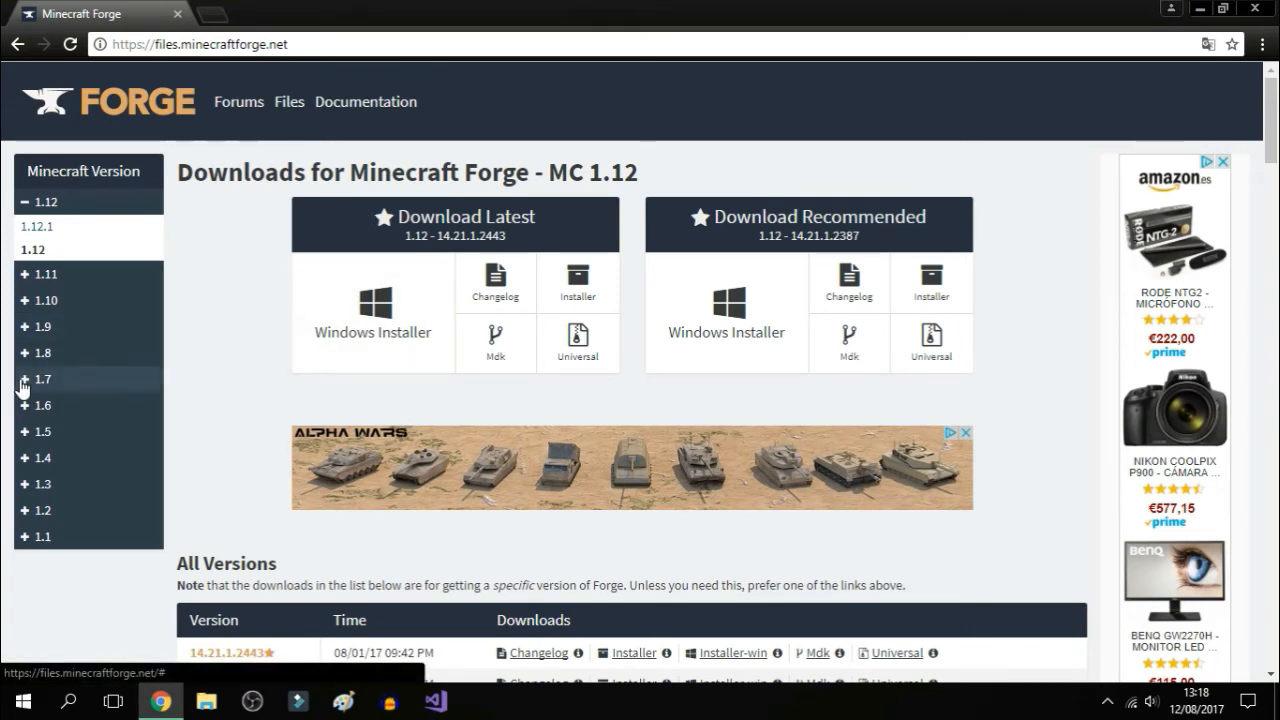
# - Show the Forge downloads for Minecraft 1.7.10 and mark recommended build 1558 in All Versions
pyautogui.click(42, 378)
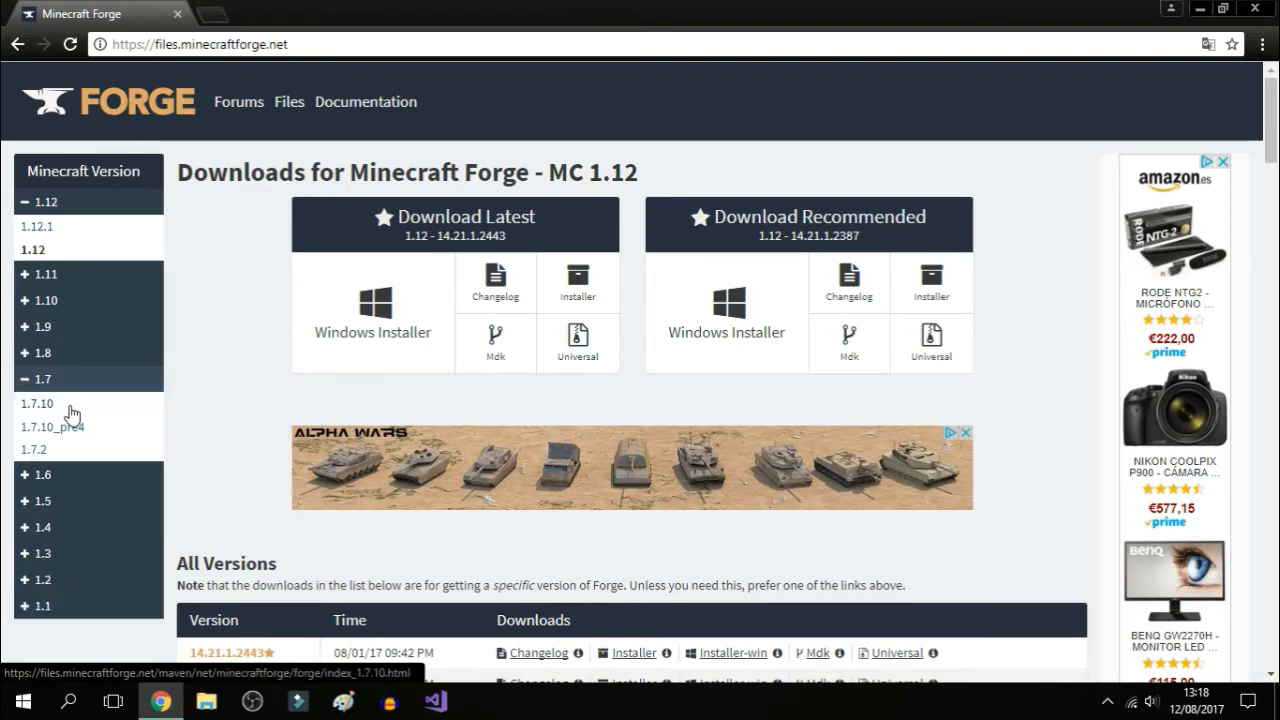
pyautogui.click(36, 404)
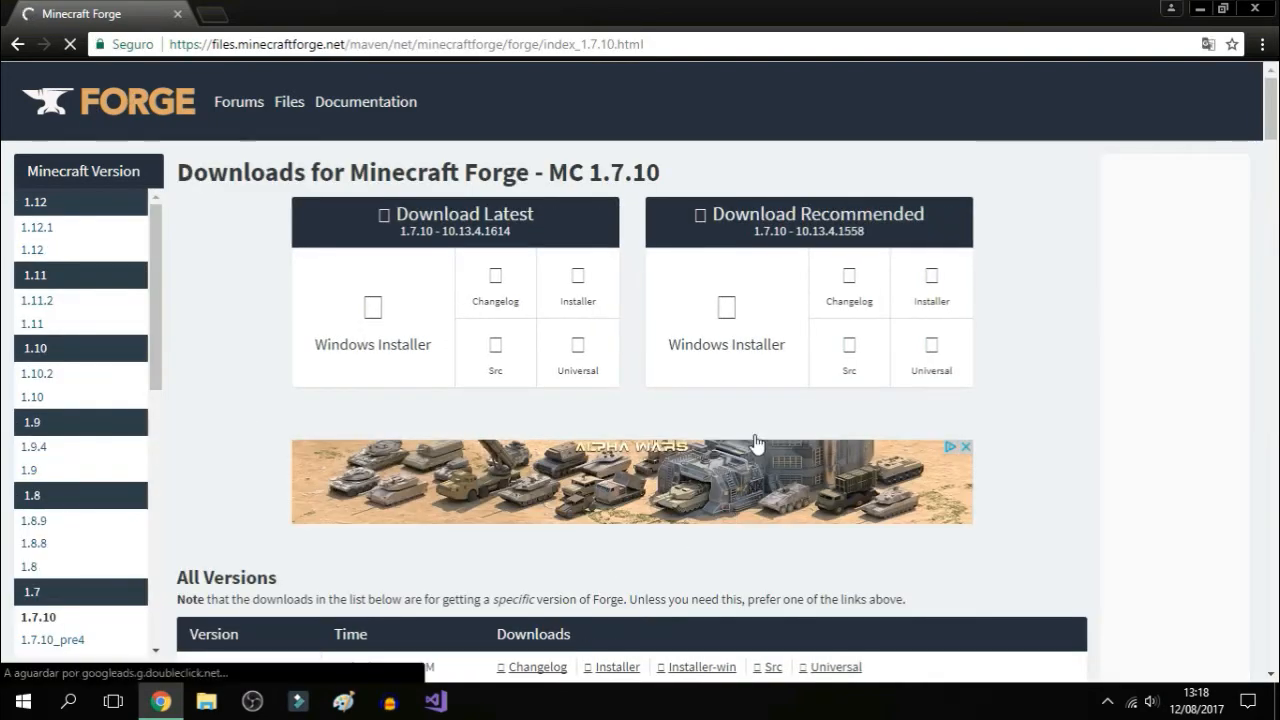
pyautogui.scroll(-3)
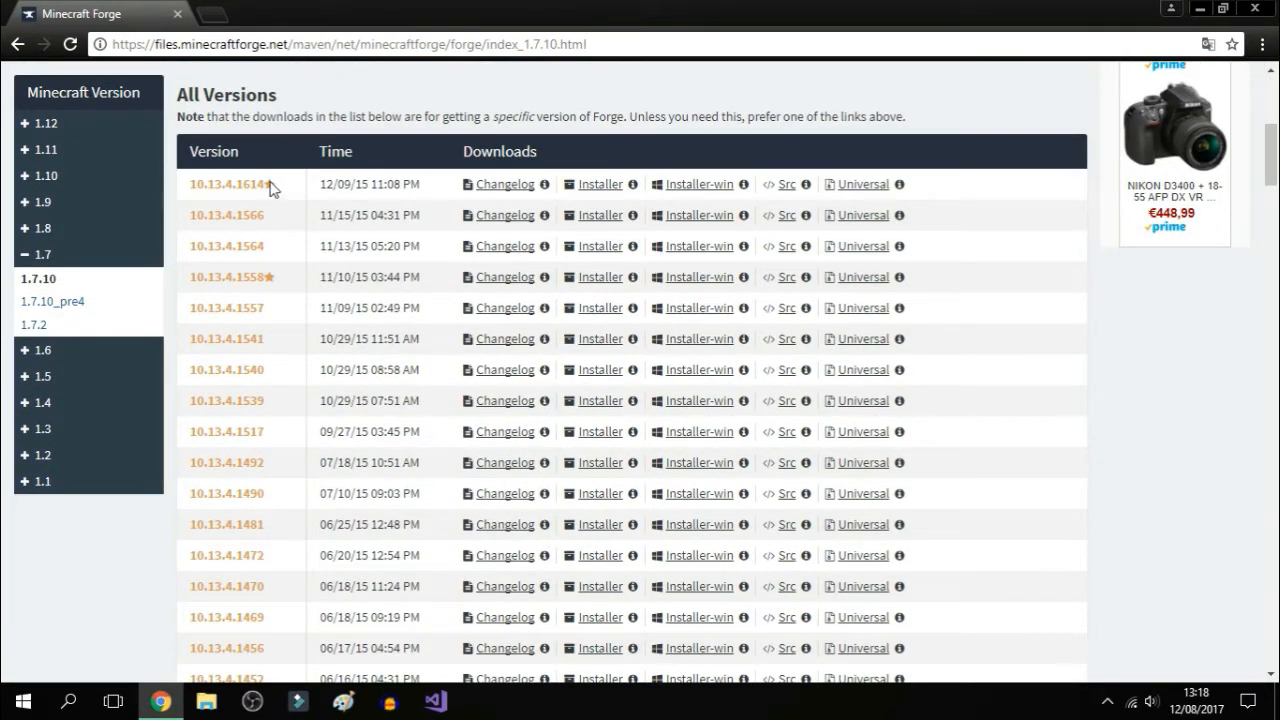
pyautogui.moveTo(290, 204)
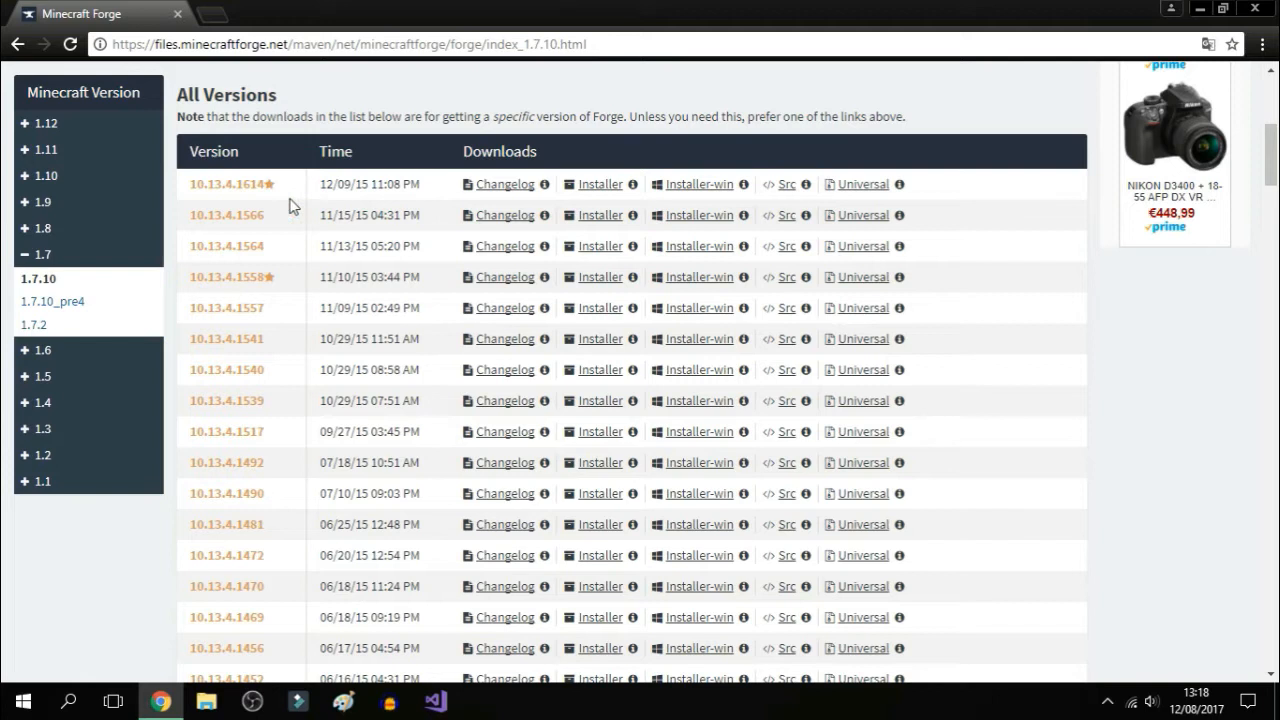
pyautogui.doubleClick(252, 276)
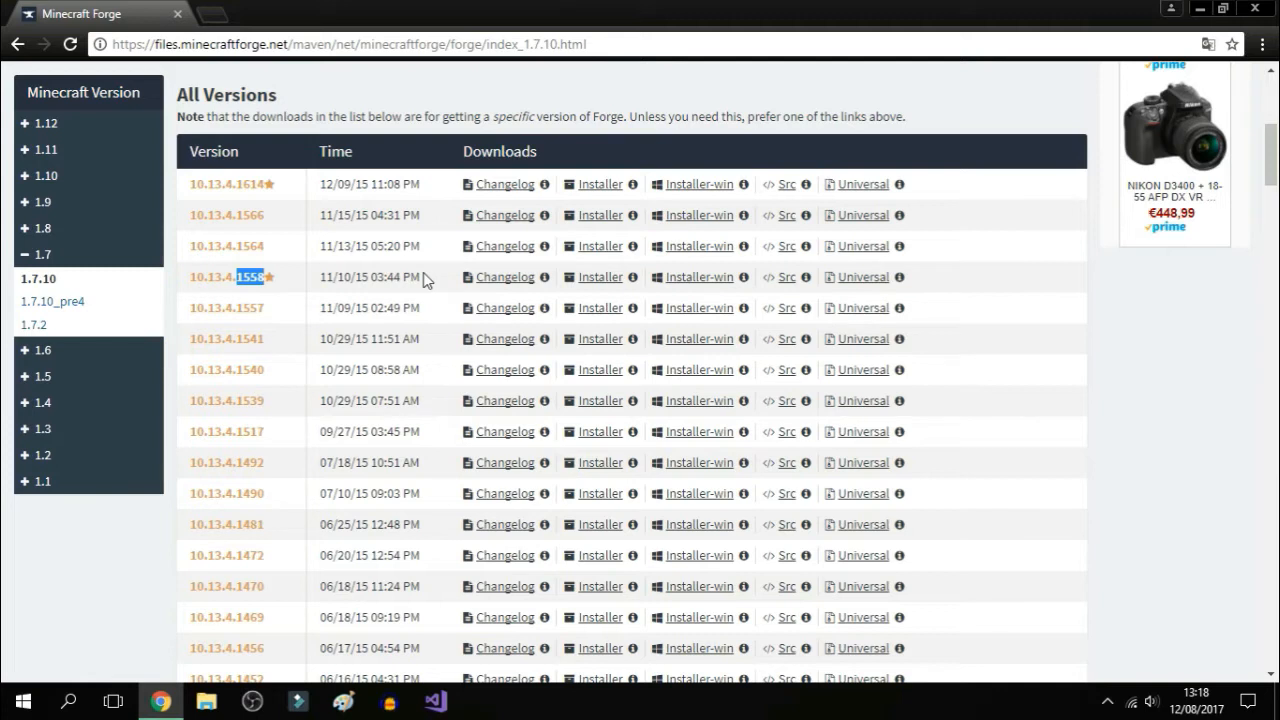
pyautogui.moveTo(270, 188)
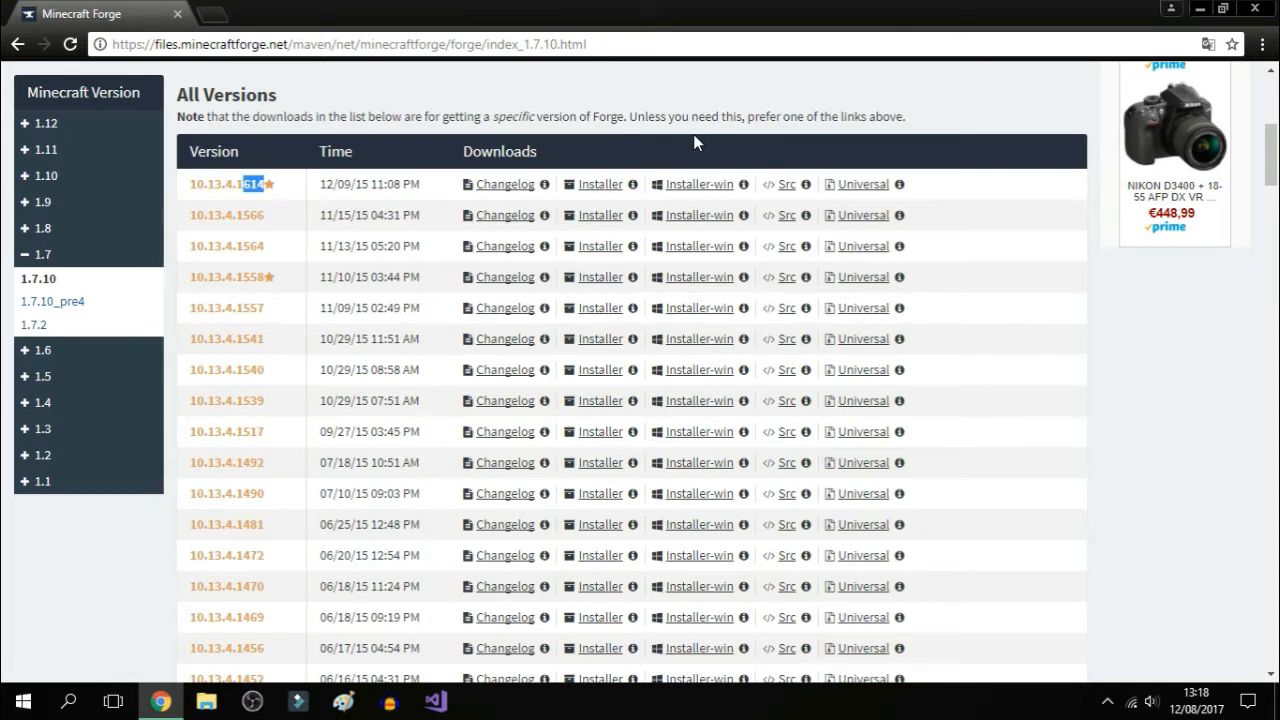
pyautogui.moveTo(600, 184)
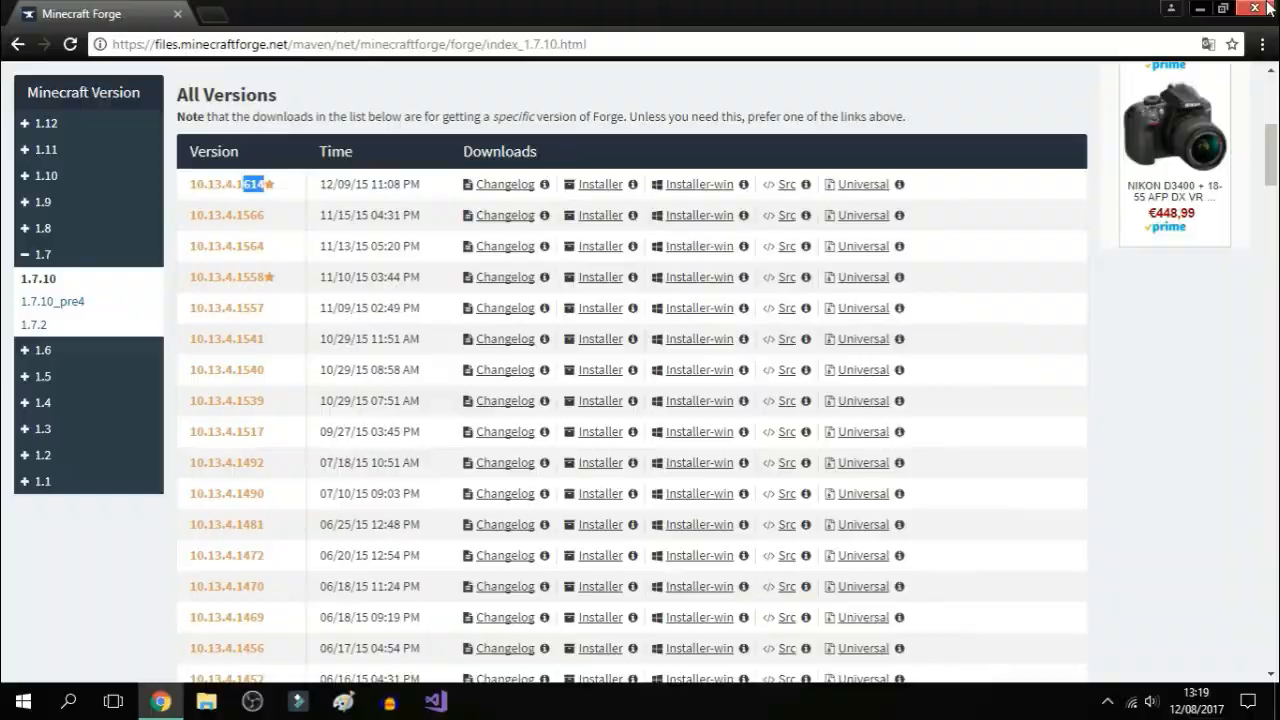
# - Start the Shiginima Launcher from the Jogos folder so its news page shows
pyautogui.click(1252, 8)
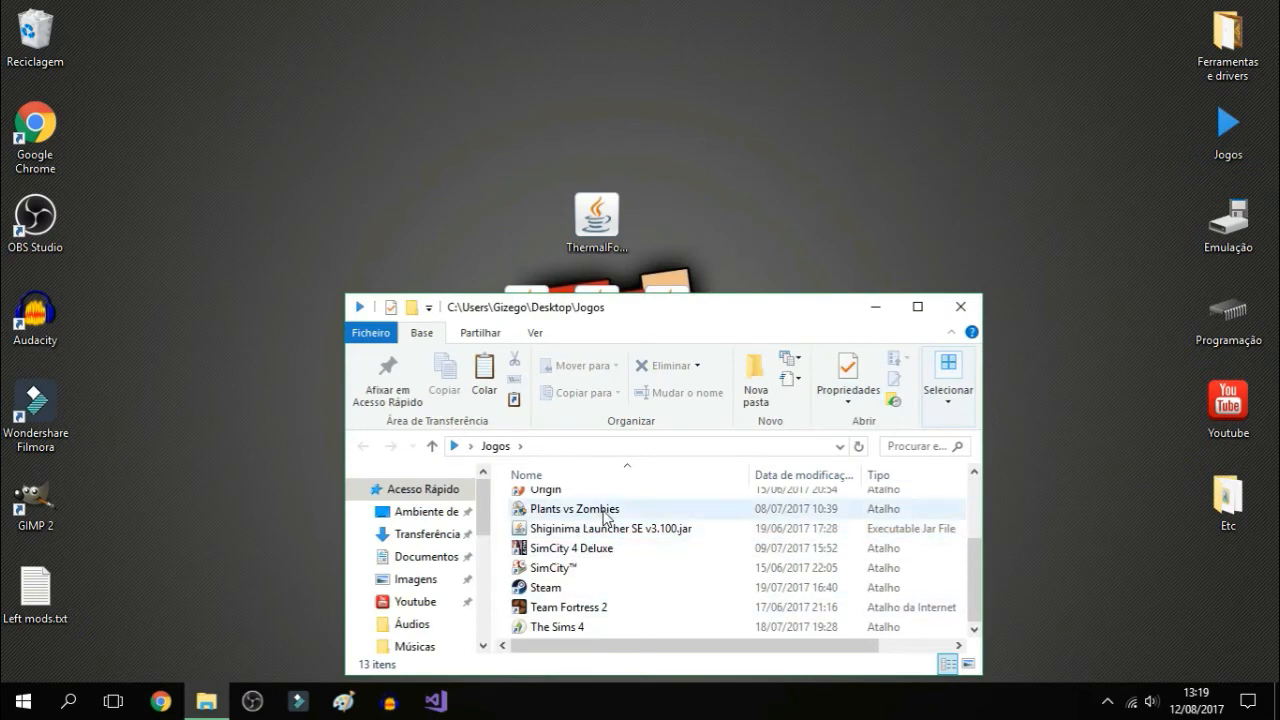
pyautogui.click(608, 528)
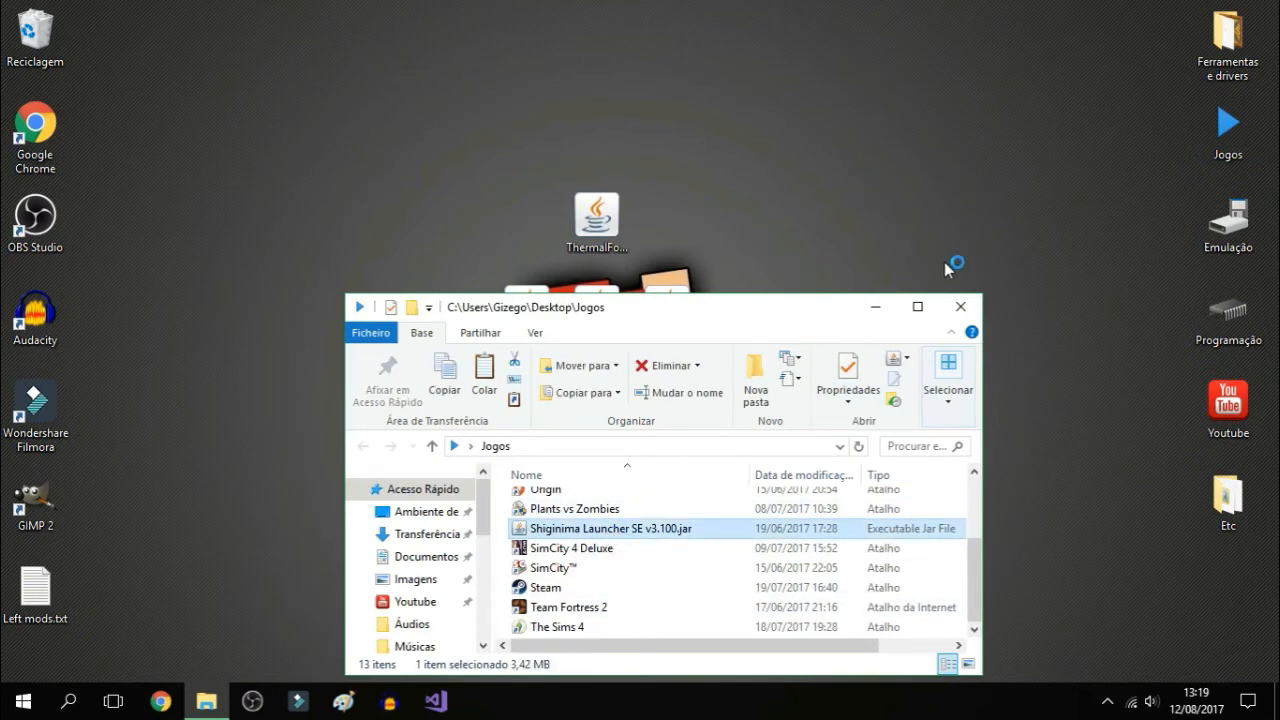
pyautogui.click(960, 308)
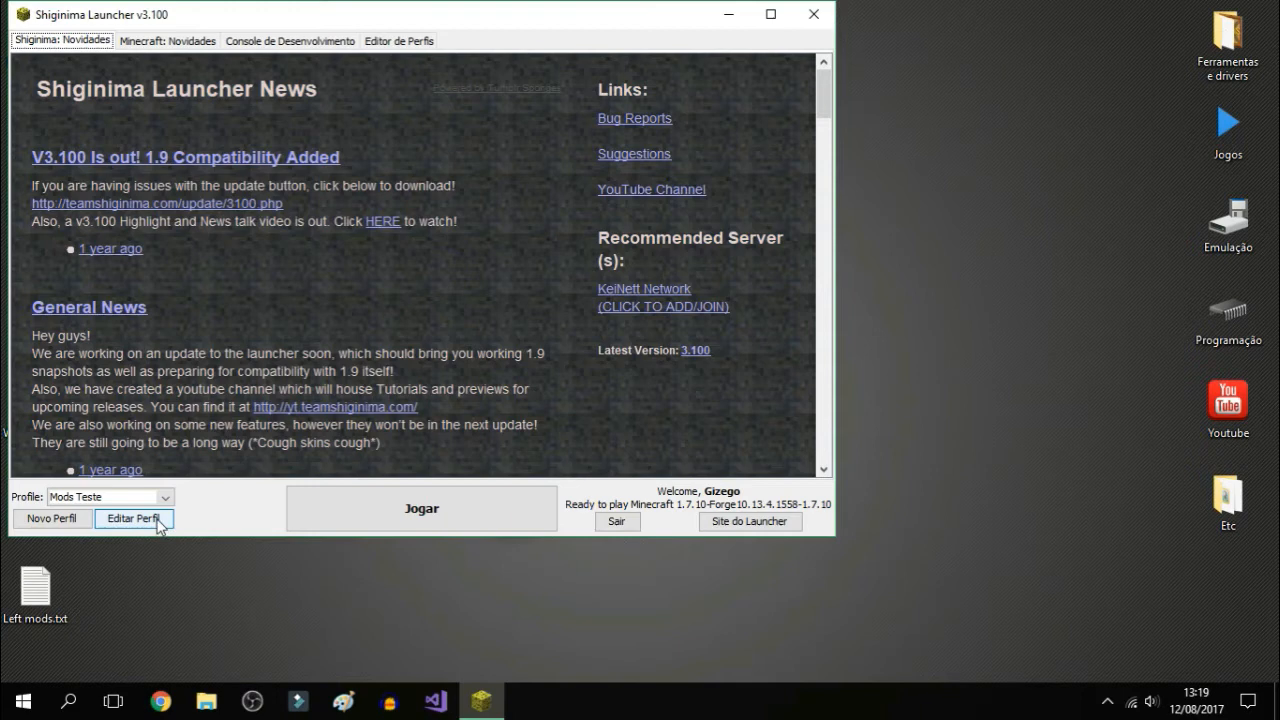
# - Edit the Mods Teste profile to use the .mods teste folder with release 1.7.10-Forge10.13.4.1558
pyautogui.click(132, 518)
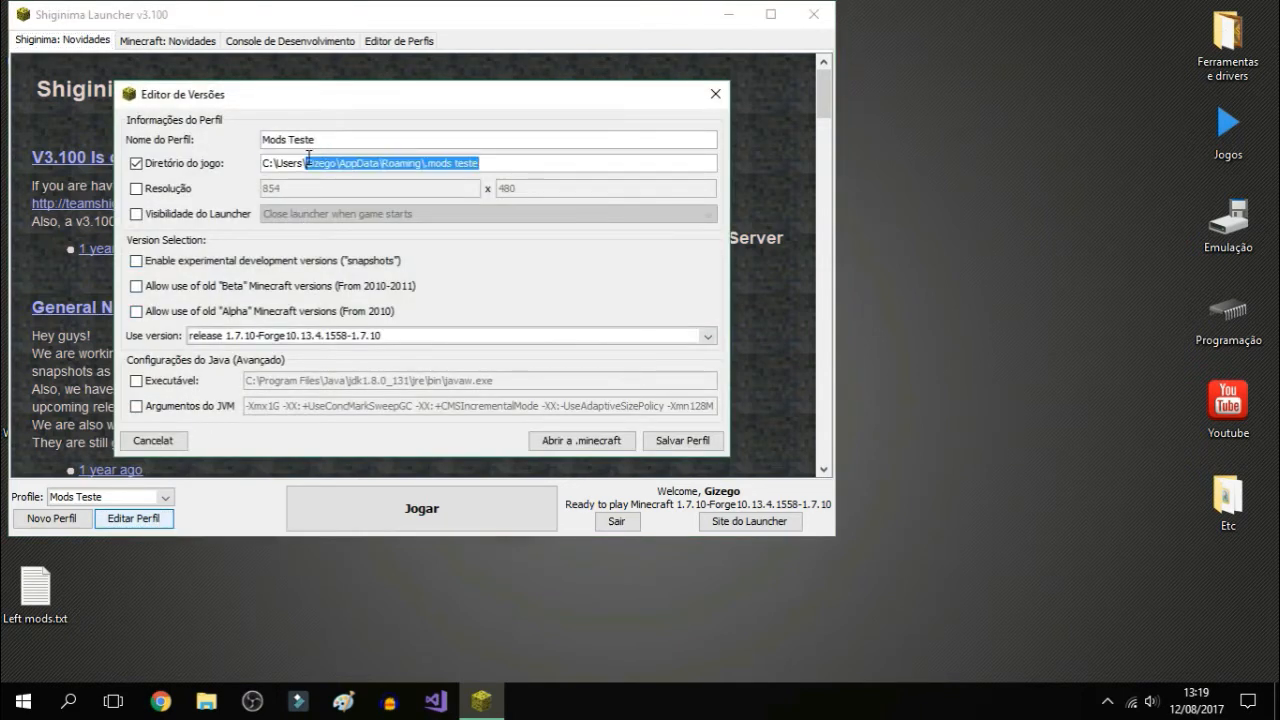
pyautogui.click(344, 162)
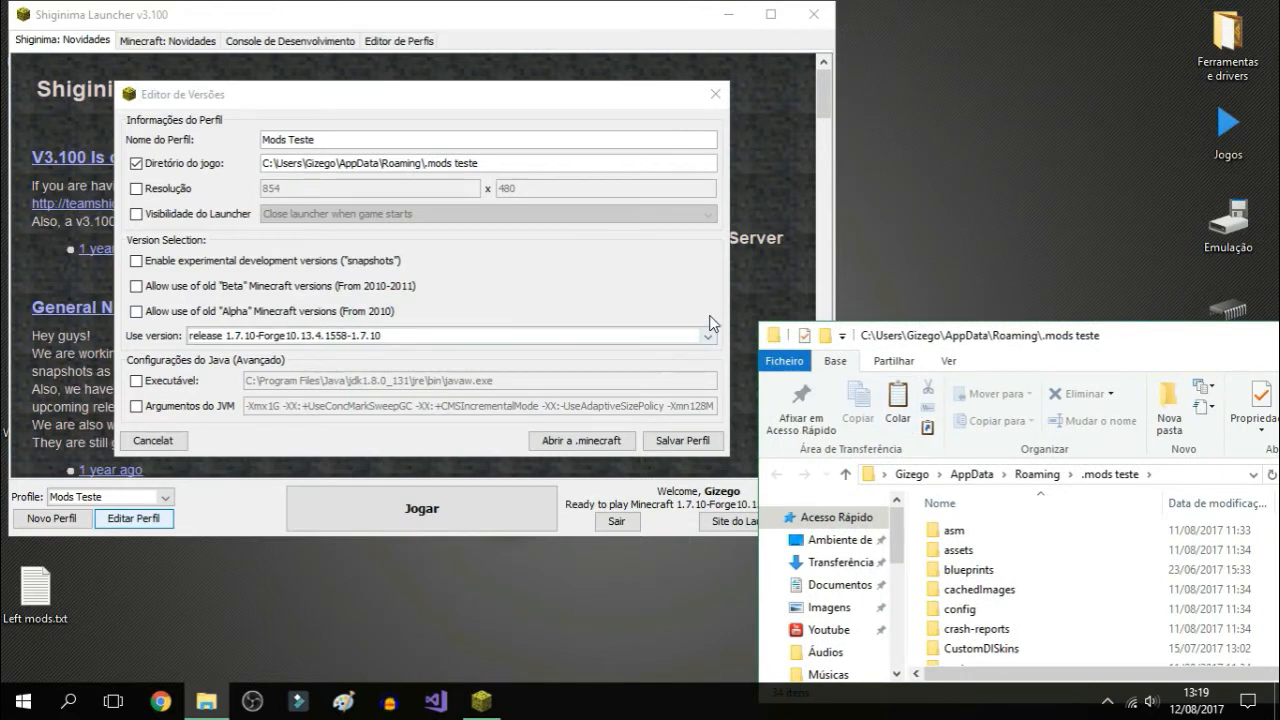
pyautogui.click(708, 336)
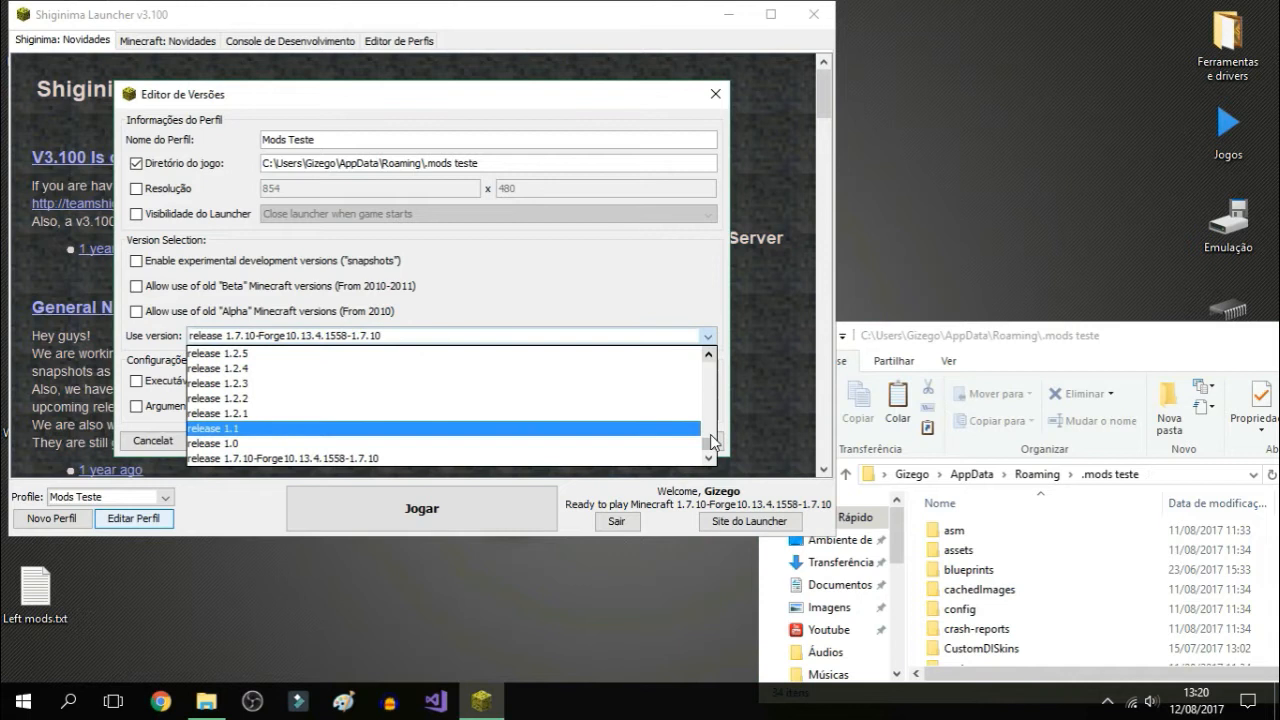
pyautogui.scroll(-3)
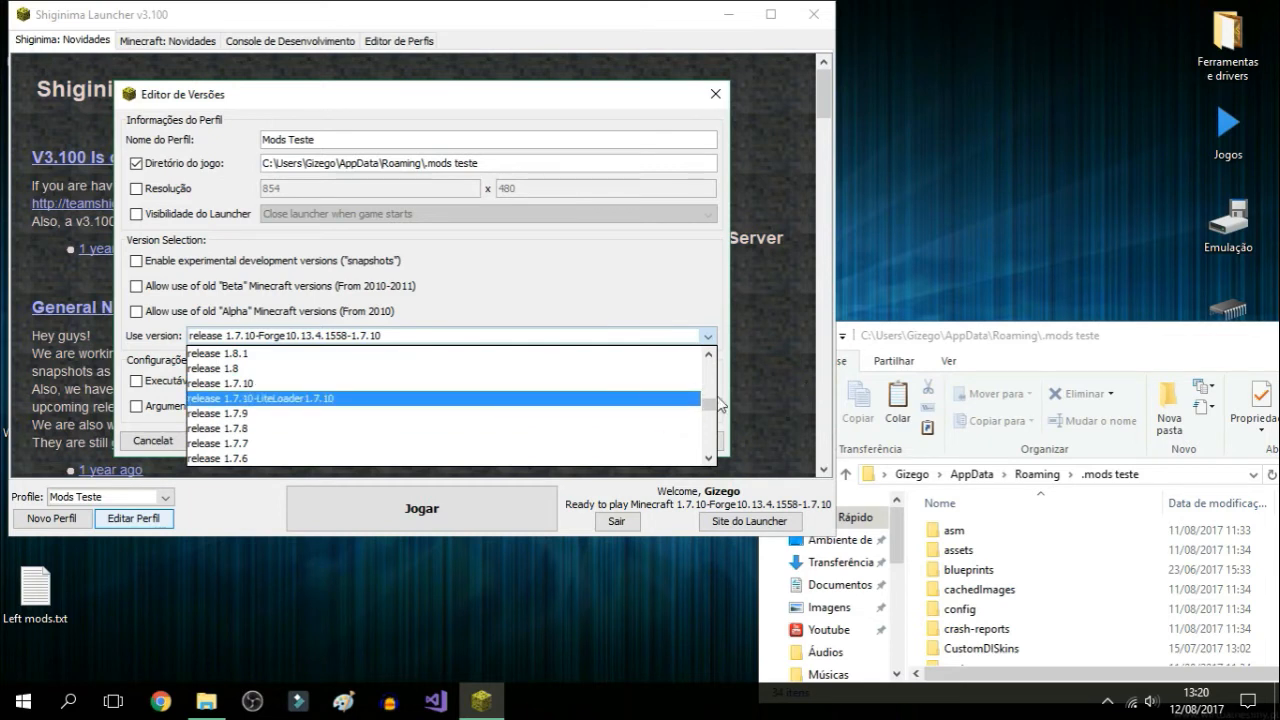
pyautogui.scroll(-3)
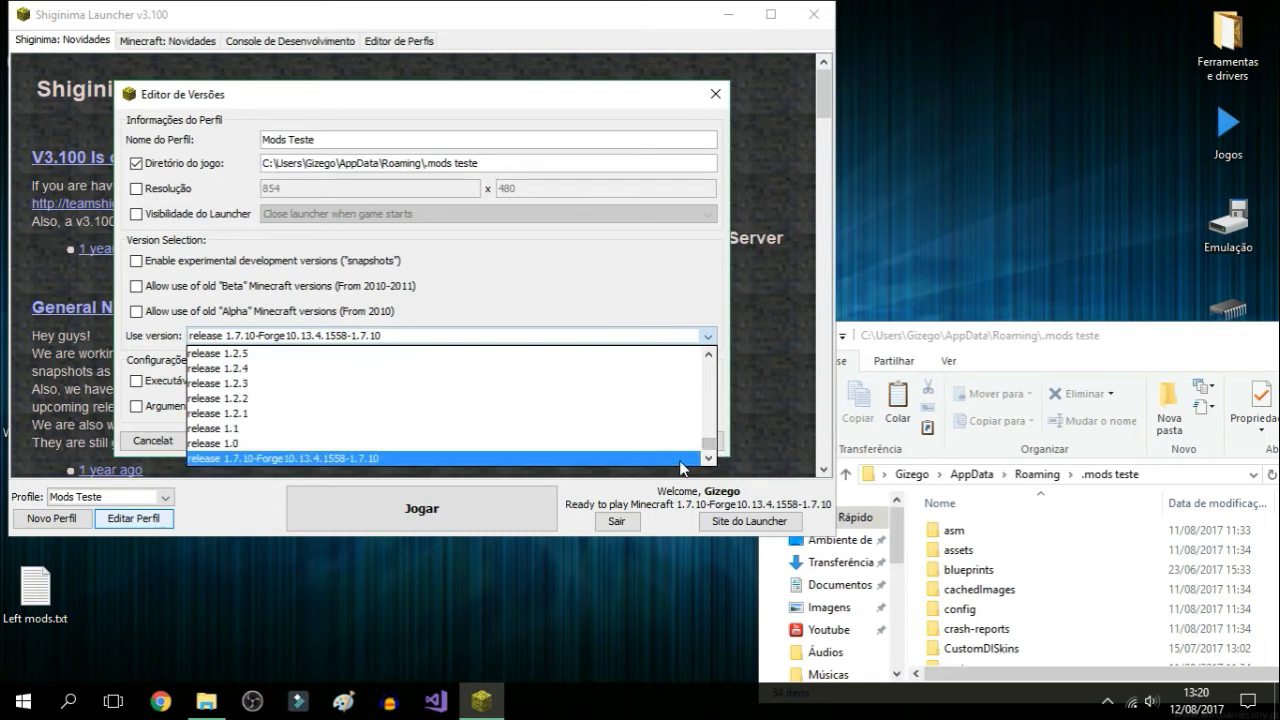
pyautogui.moveTo(580, 464)
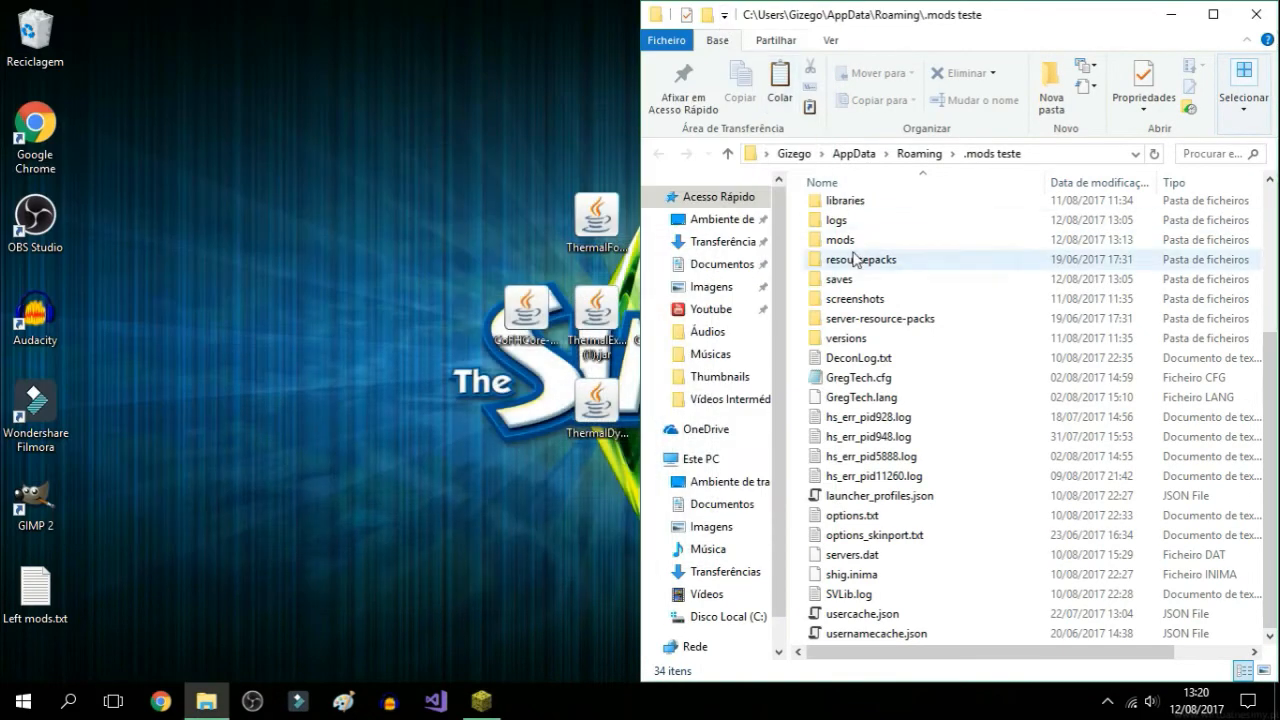
# - Copy the Thermal .jar files from the desktop into the profile's mods folder
pyautogui.doubleClick(838, 240)
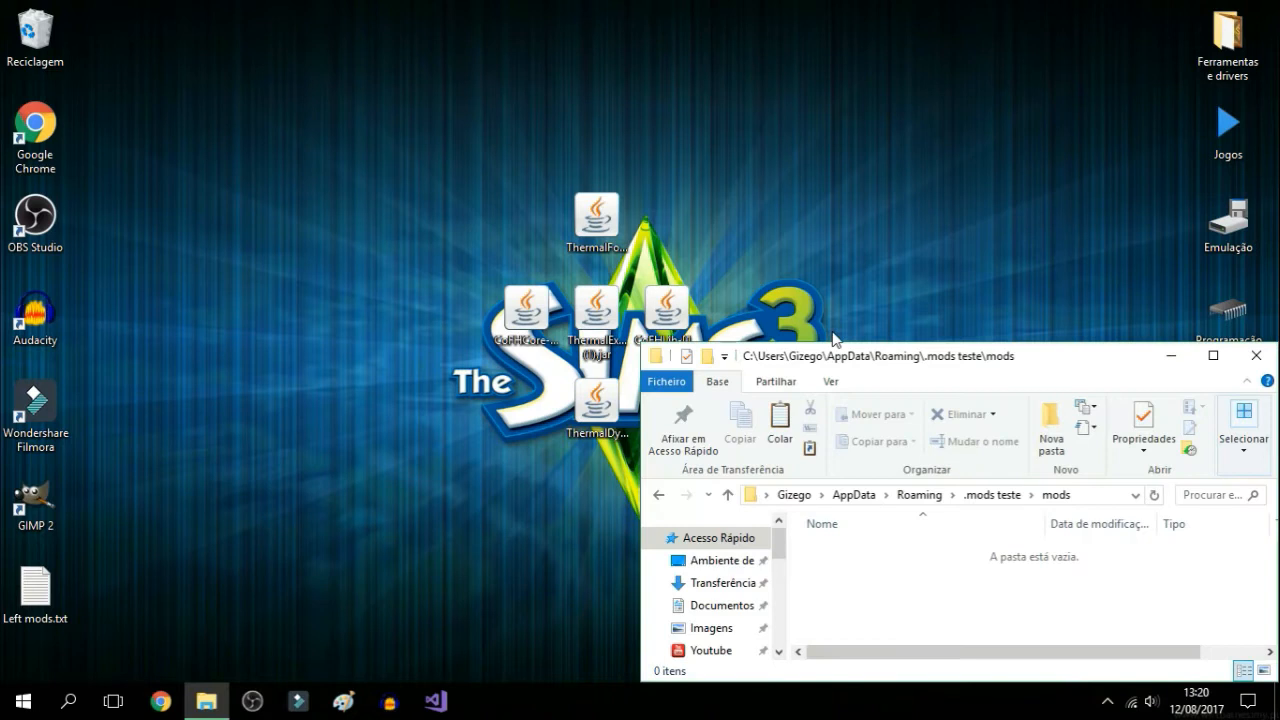
pyautogui.moveTo(660, 232)
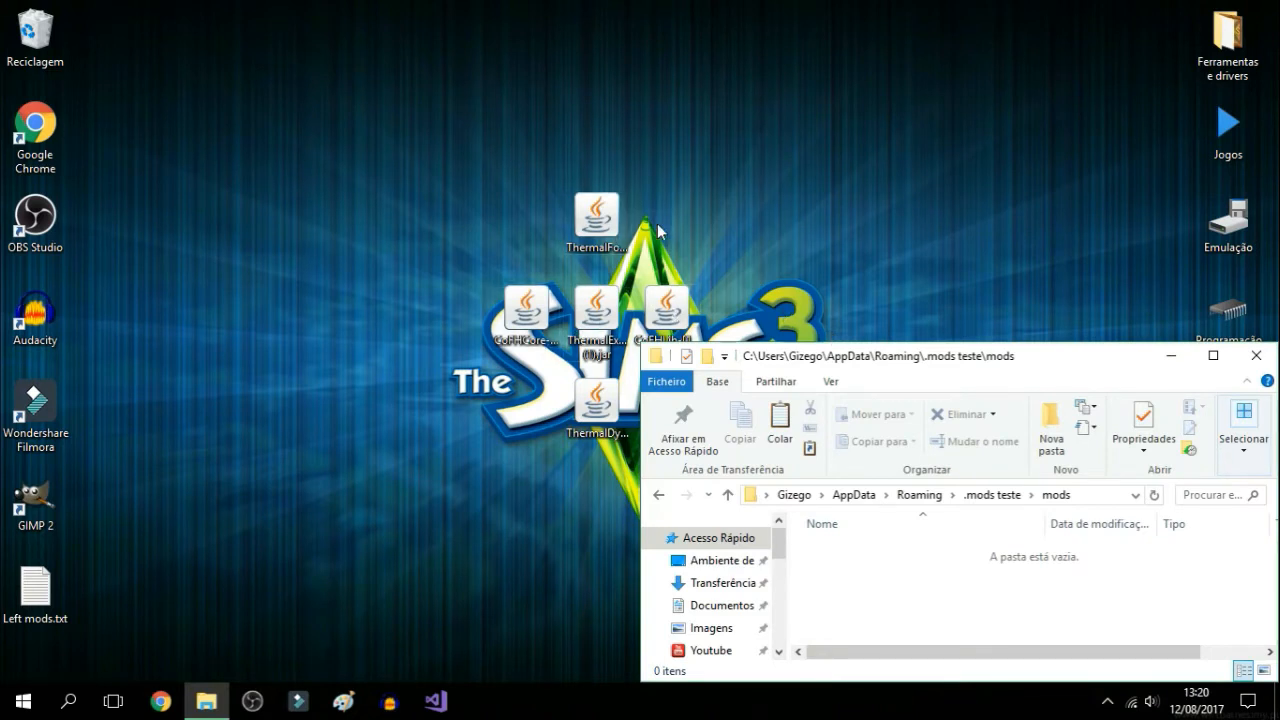
pyautogui.moveTo(596, 218); pyautogui.dragTo(840, 520)
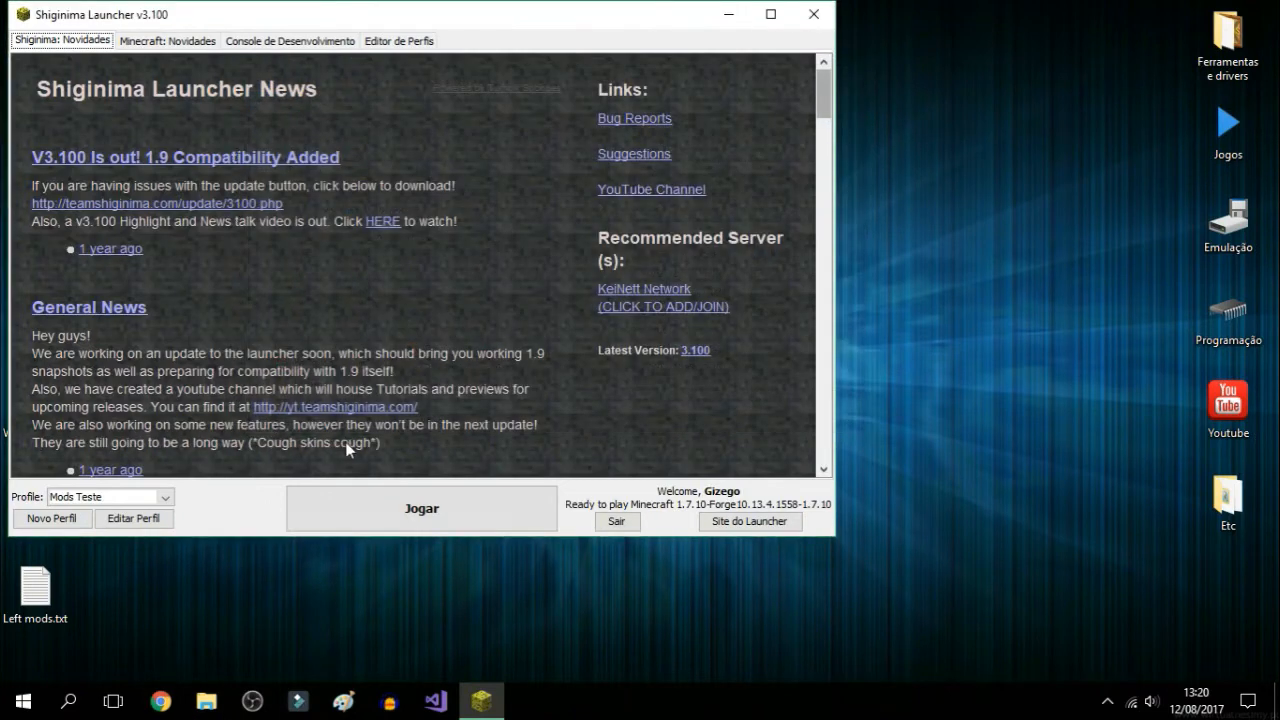
# - Launch Minecraft 1.7.10 Forge with the Mods Teste profile via Jogar
pyautogui.click(420, 508)
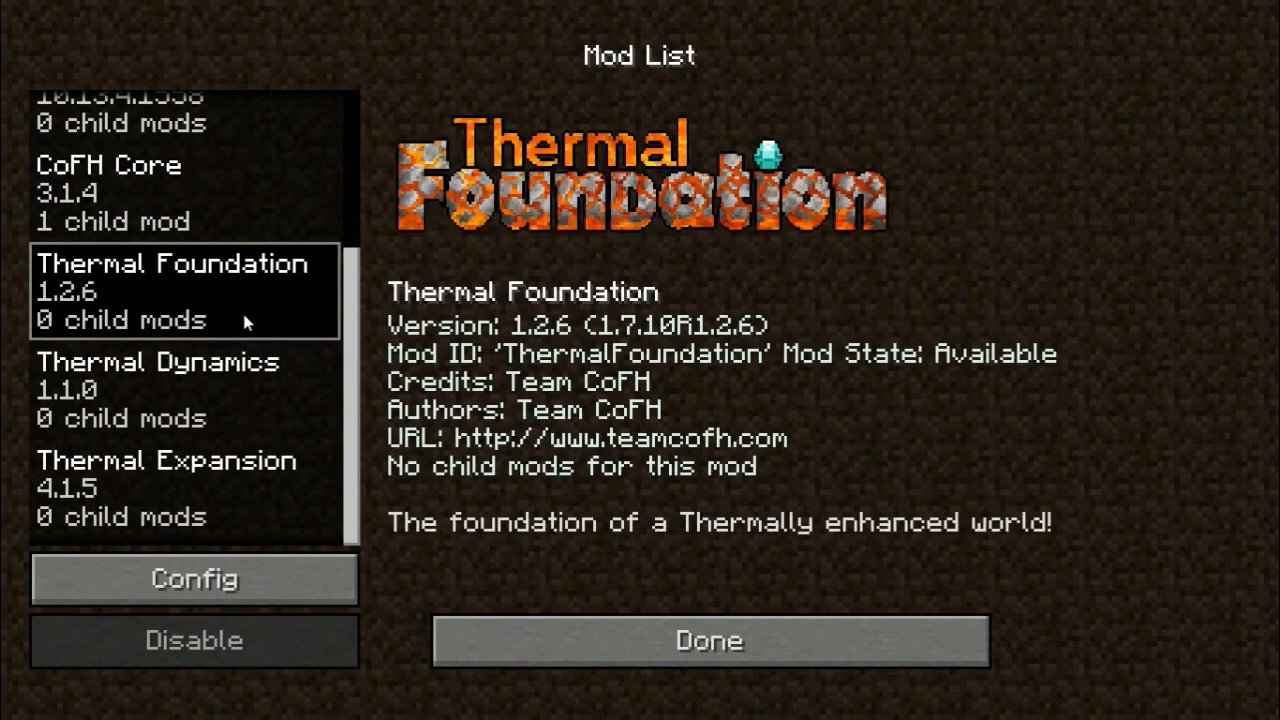
# - Check Thermal Expansion's details in the mod list, then load the saved creative world
pyautogui.click(168, 488)
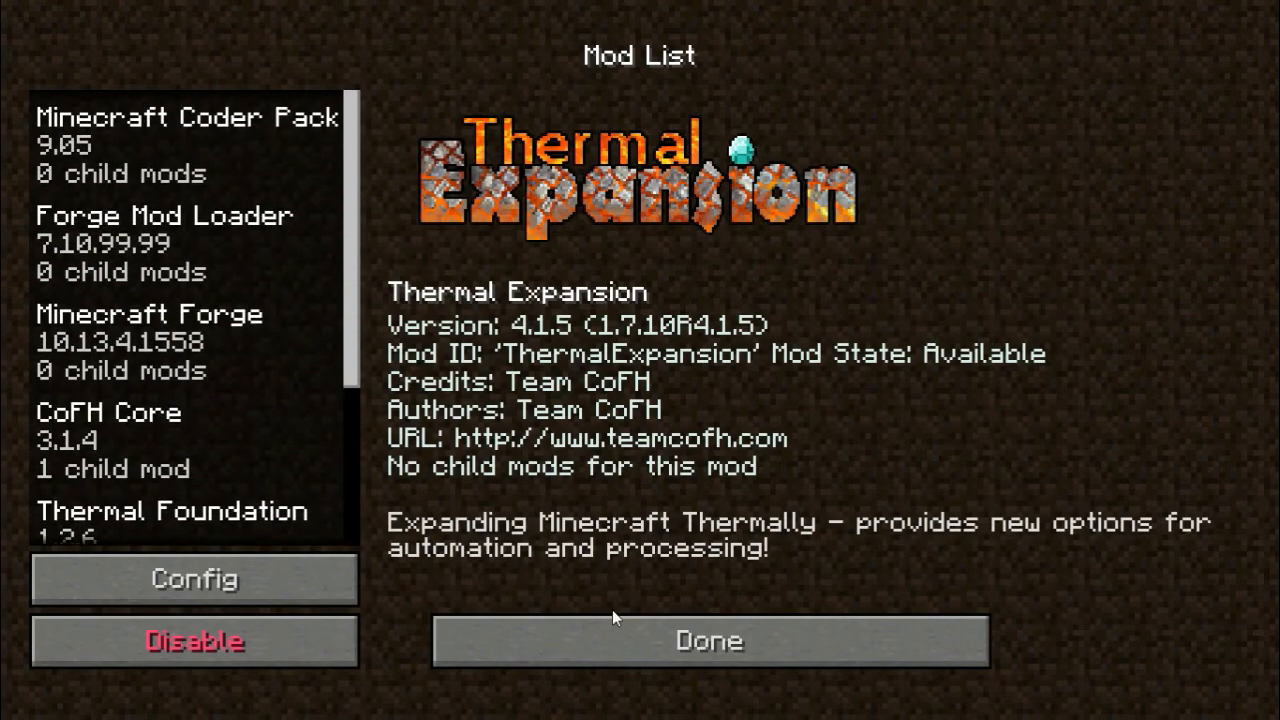
pyautogui.click(708, 640)
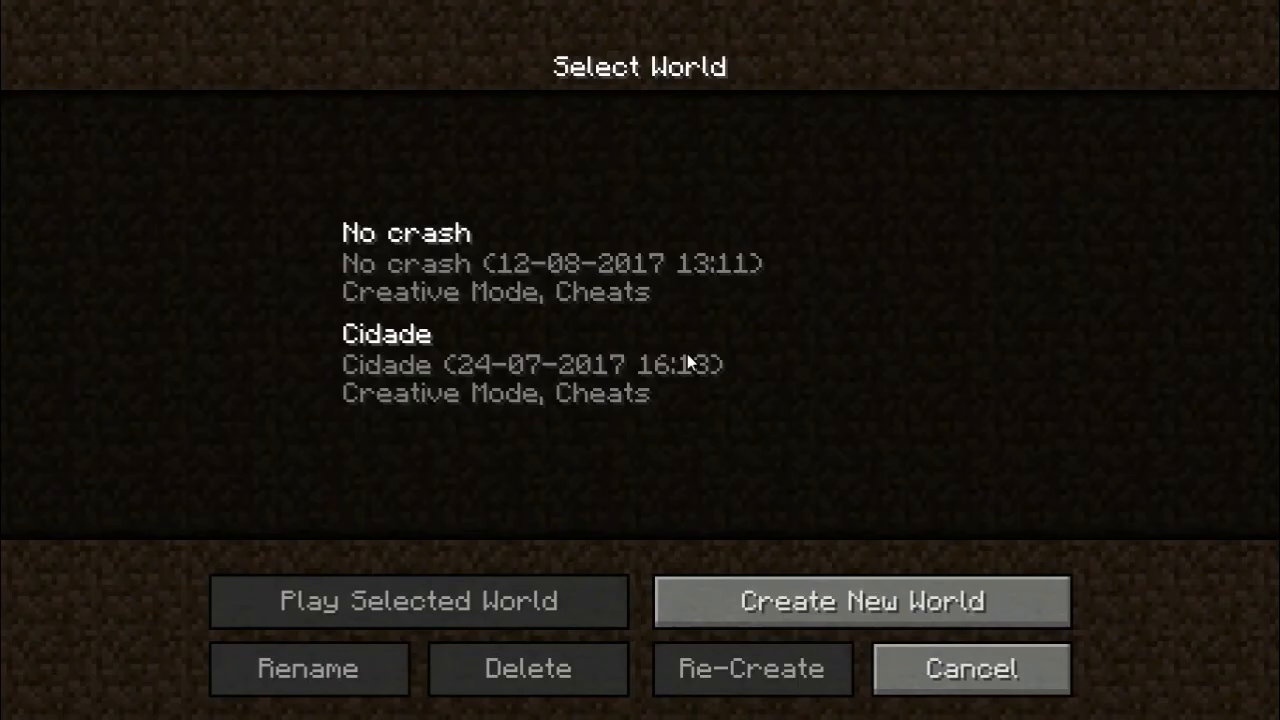
pyautogui.click(420, 600)
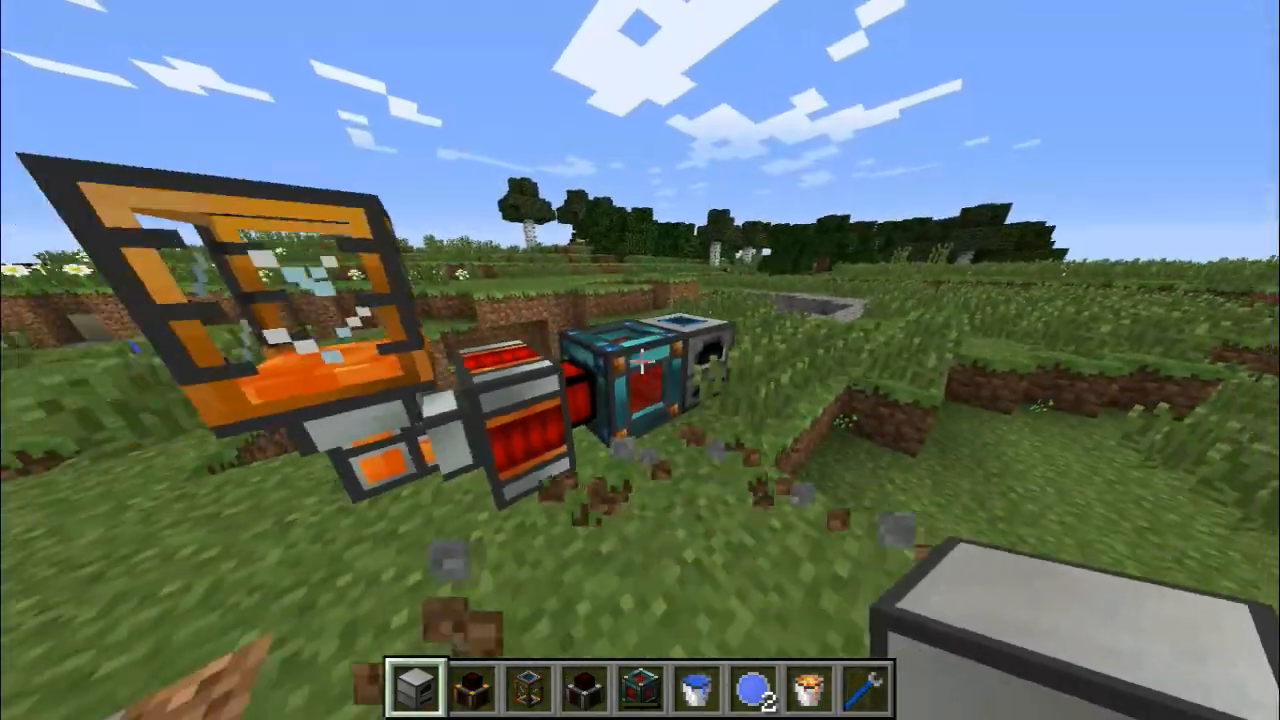
# - Inspect the Resonant Energy Cell and the 60000 RF Redstone Furnace smelting cobblestone into stone
pyautogui.rightClick(650, 370)
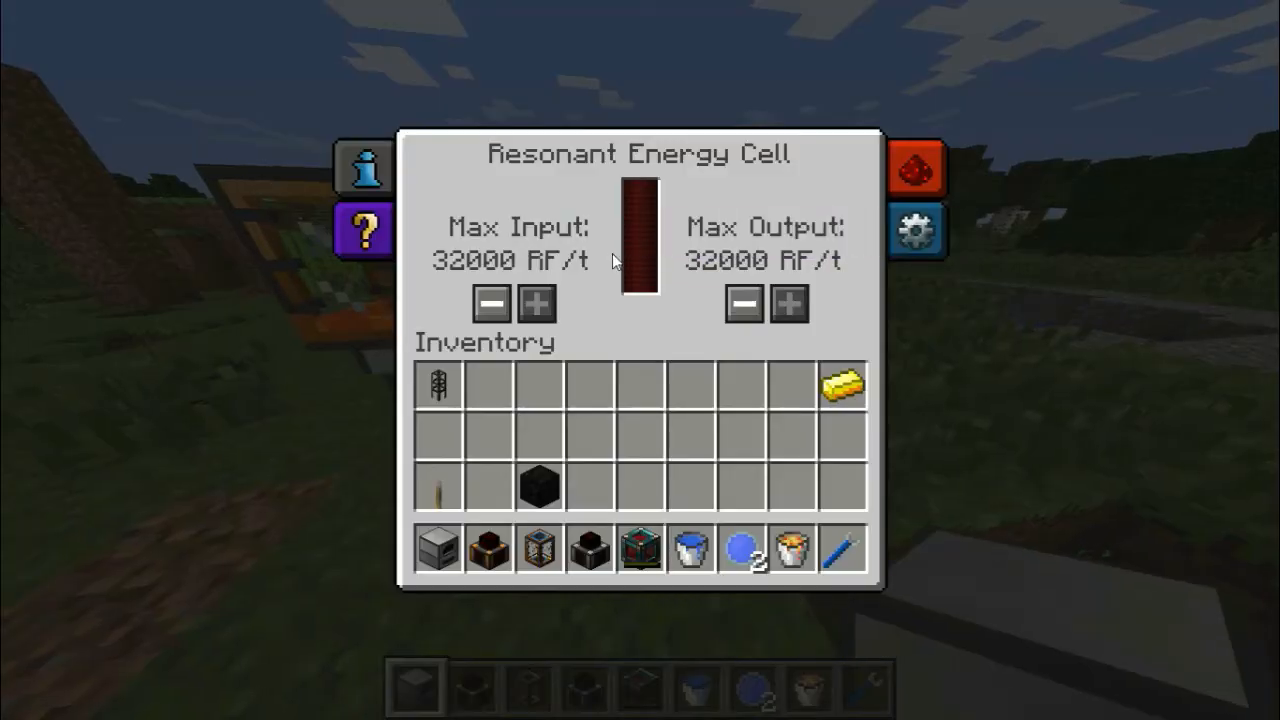
pyautogui.press('Escape')
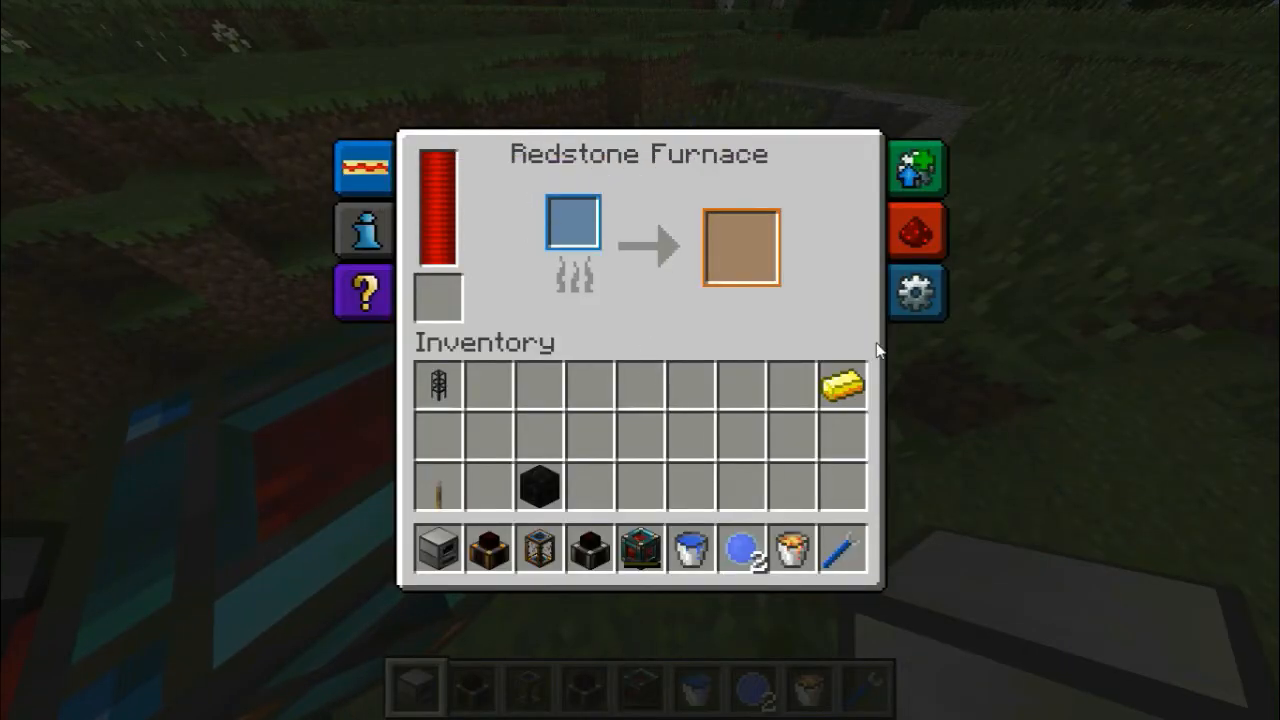
pyautogui.press('Escape')
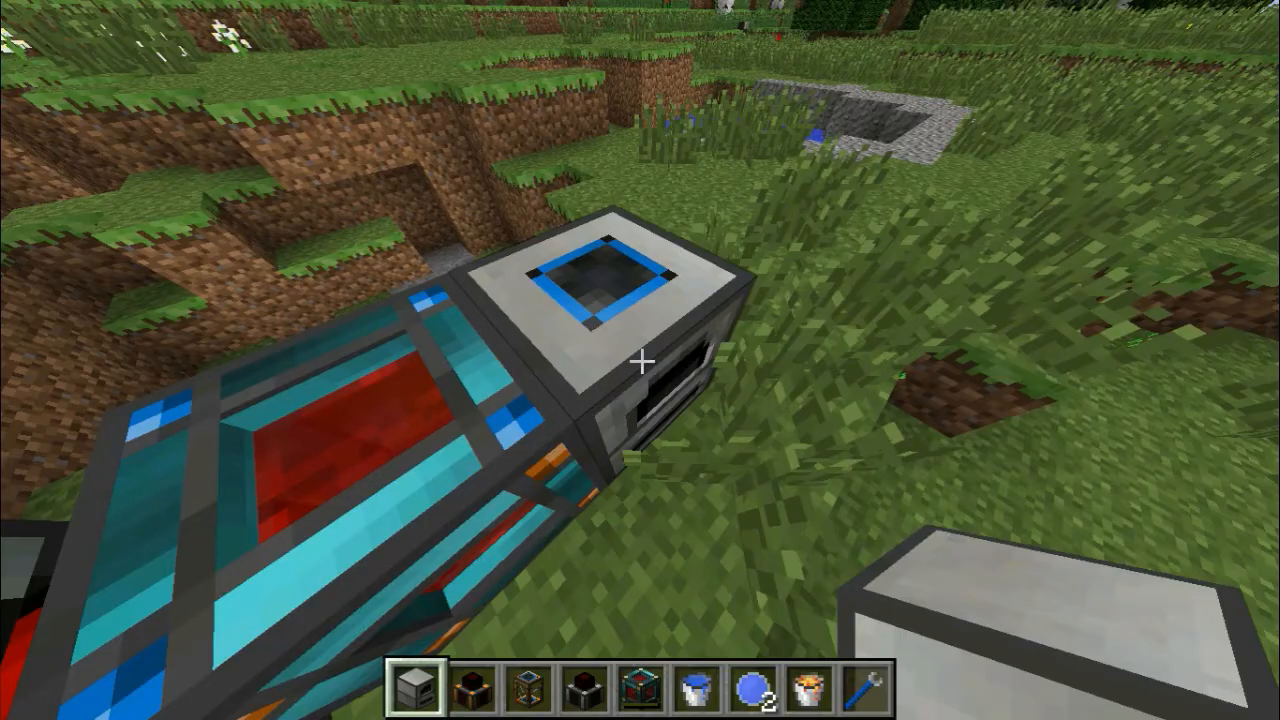
pyautogui.press('e')
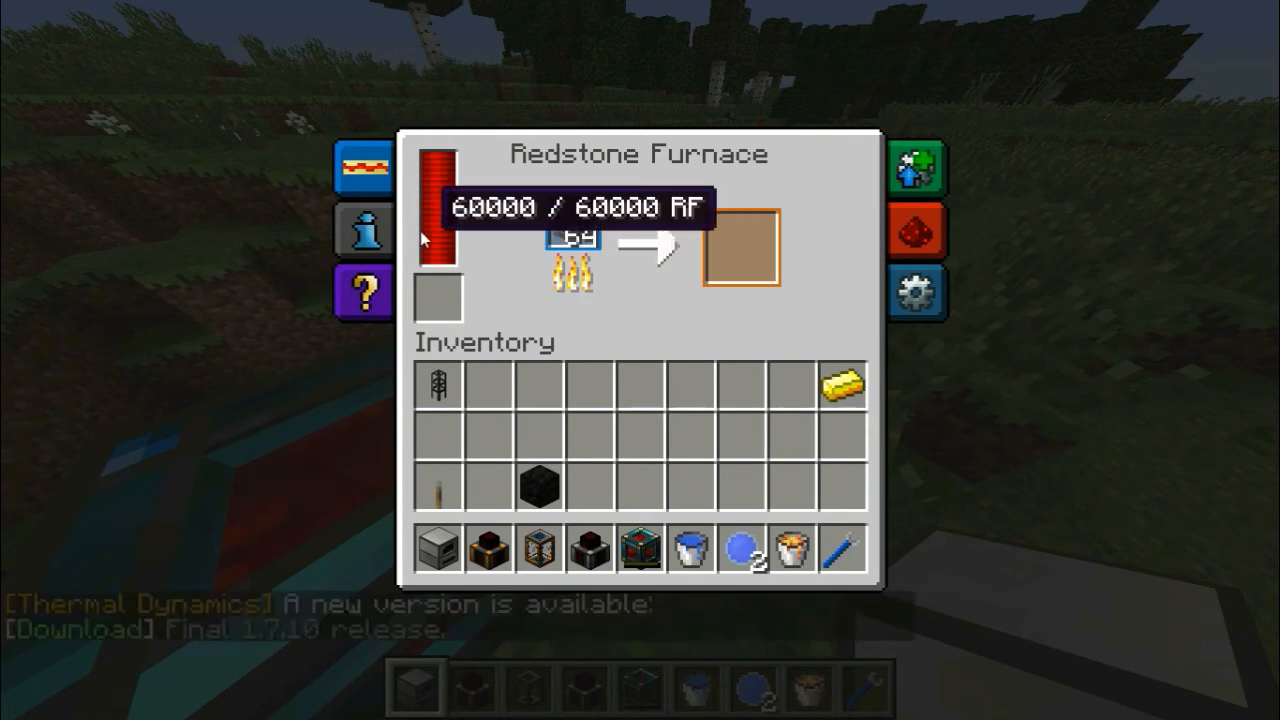
pyautogui.press('Escape')
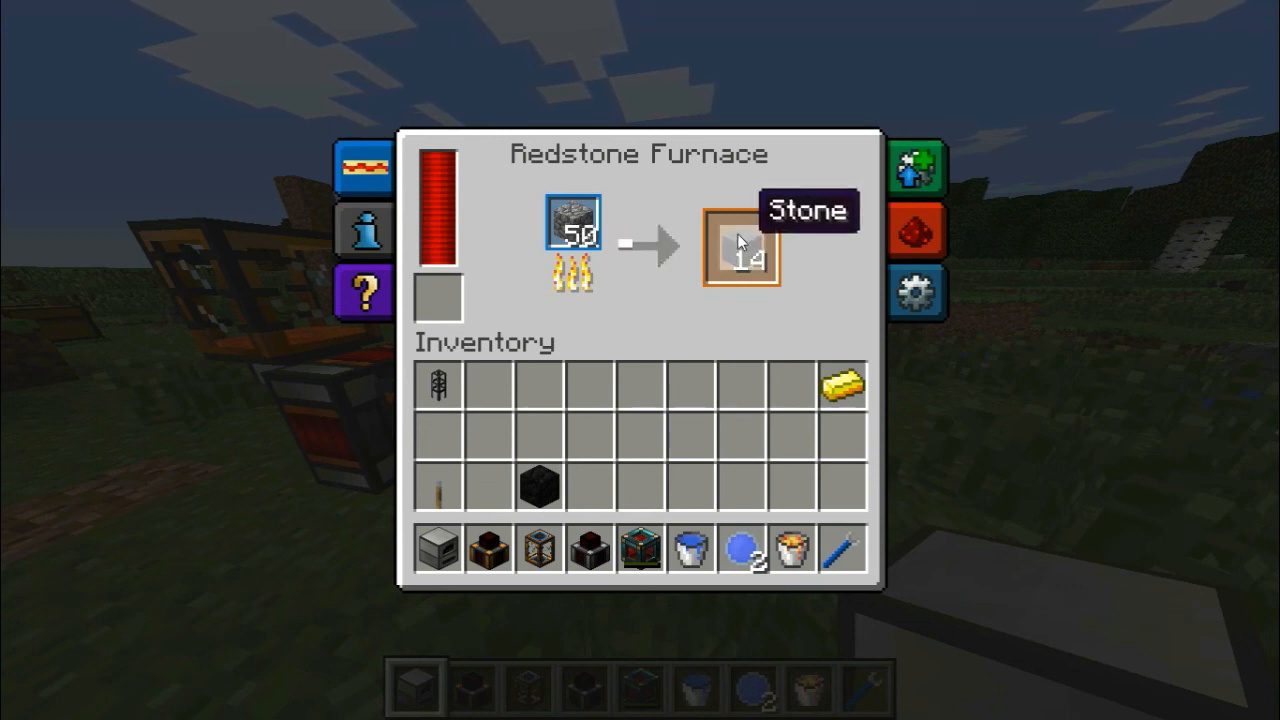
pyautogui.moveTo(712, 288)
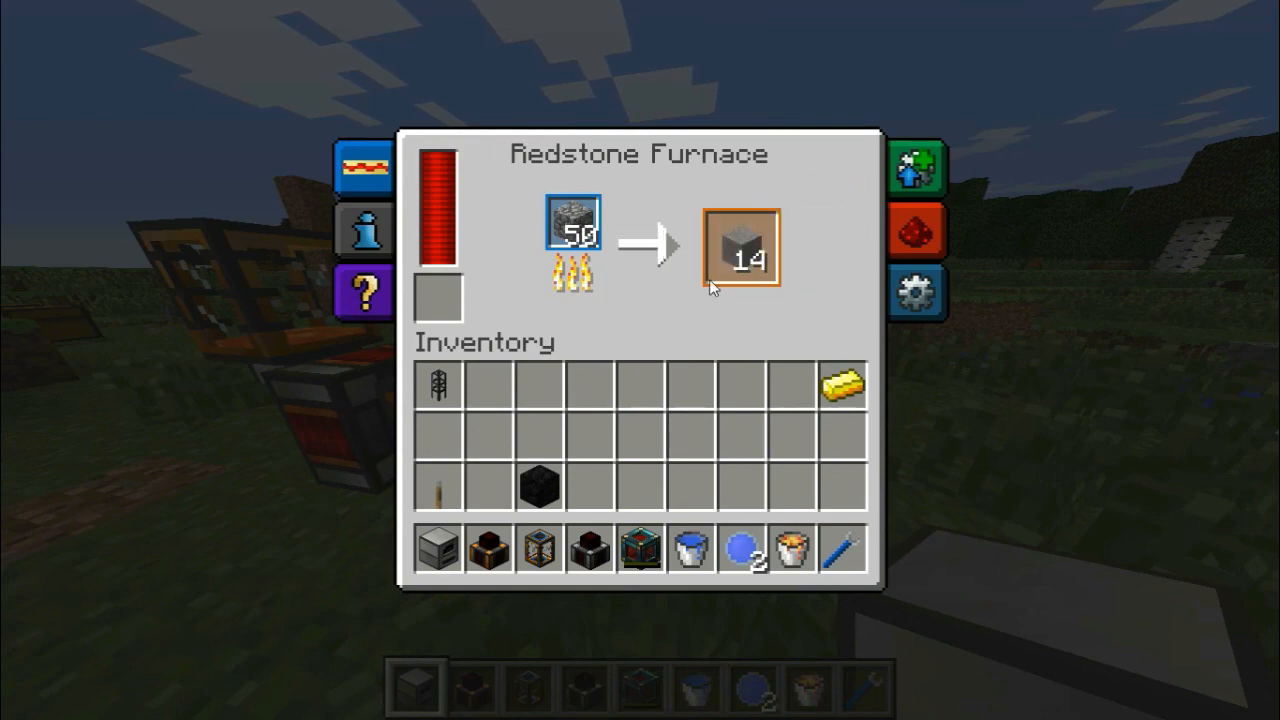